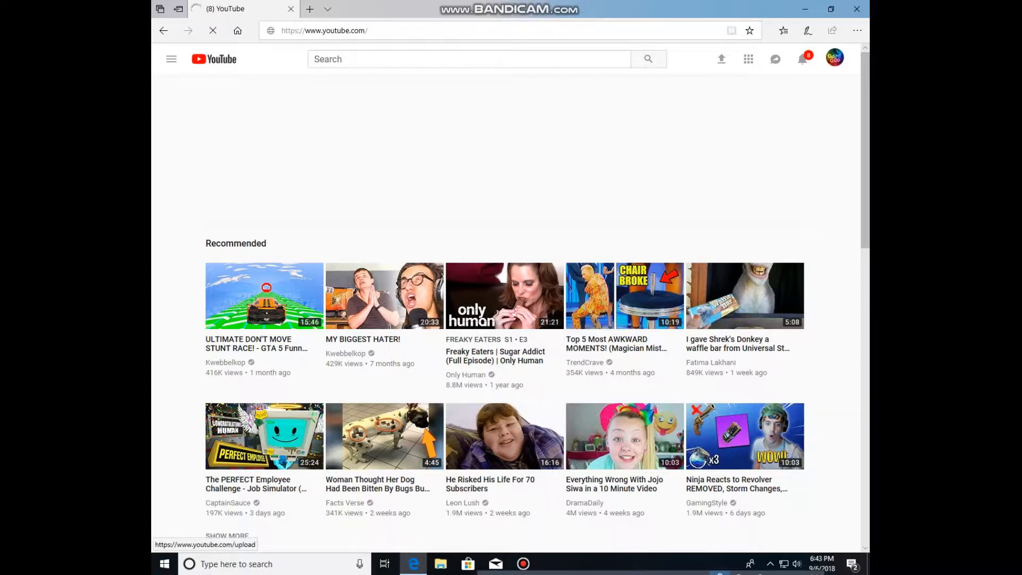
- Upload a recent video file from Quick access to YouTube
left_click(722, 59)
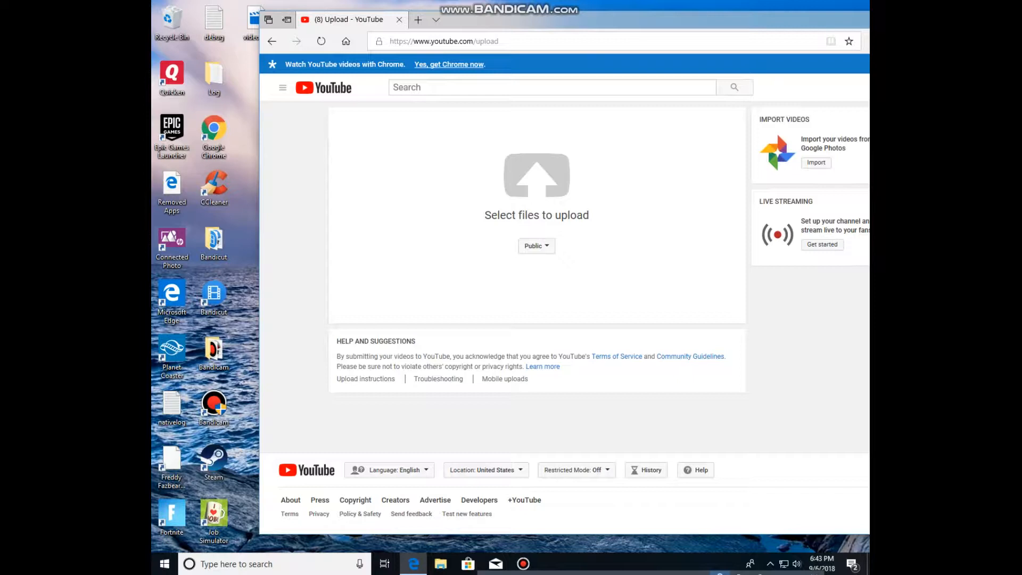
left_click(536, 176)
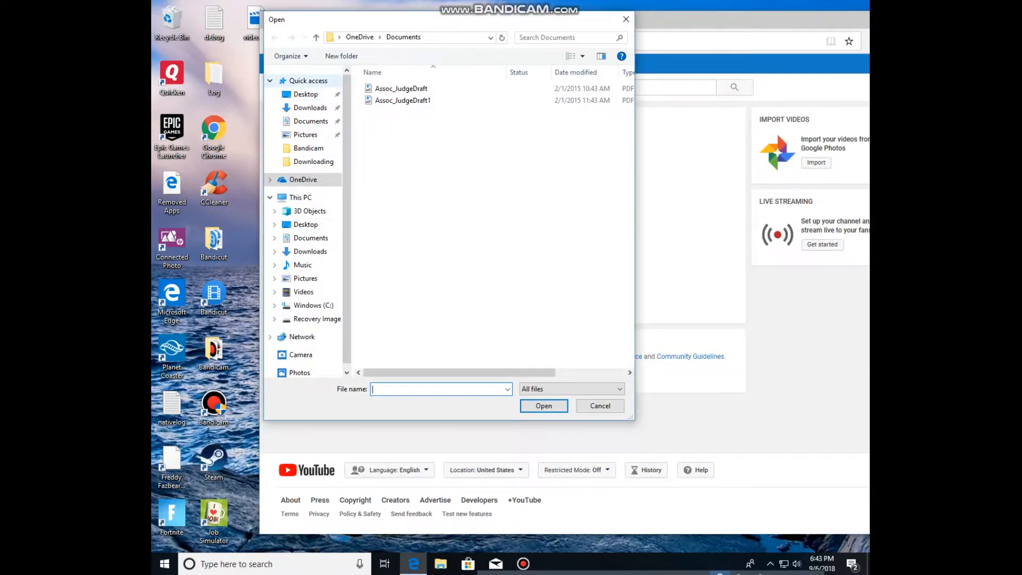
left_click(307, 81)
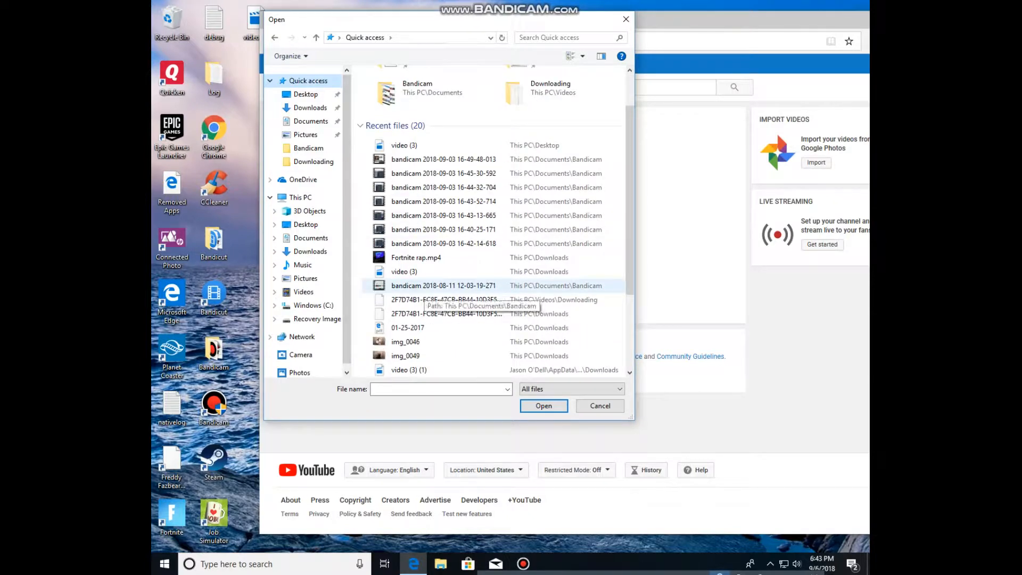
left_click(543, 405)
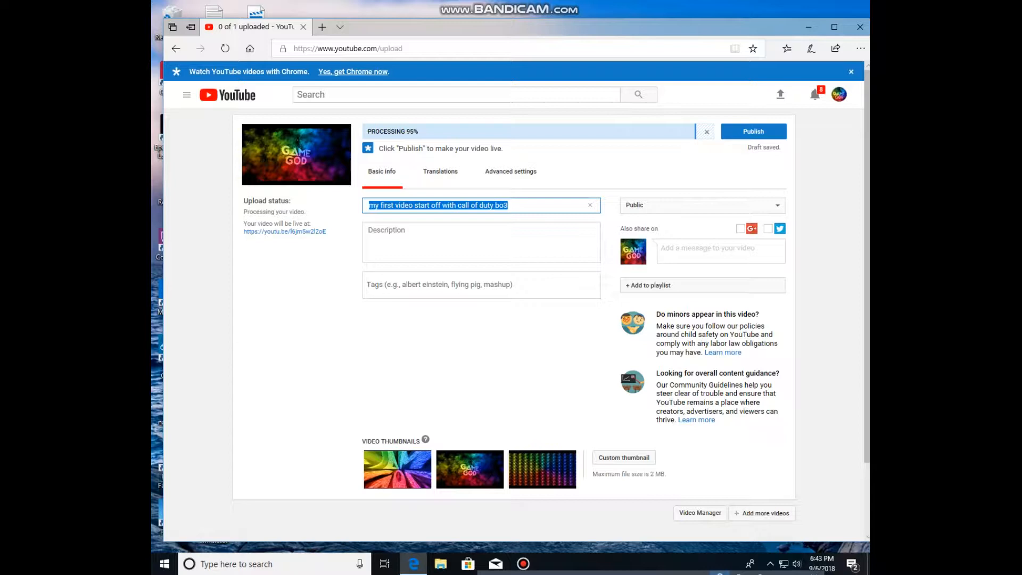
- Clear the video title, start typing 'int', and cancel the processing upload
key("delete")
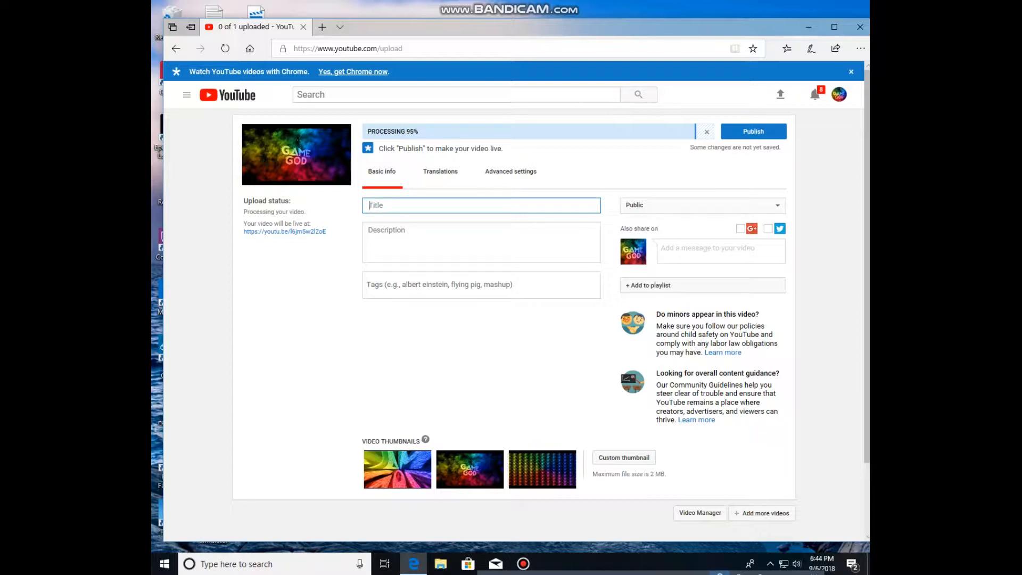
type("int")
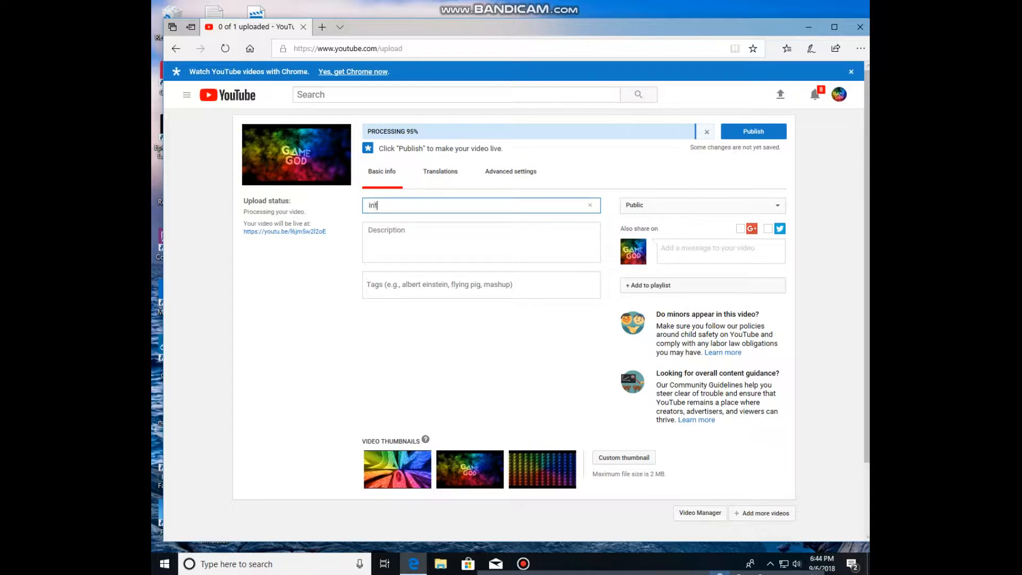
left_click(753, 131)
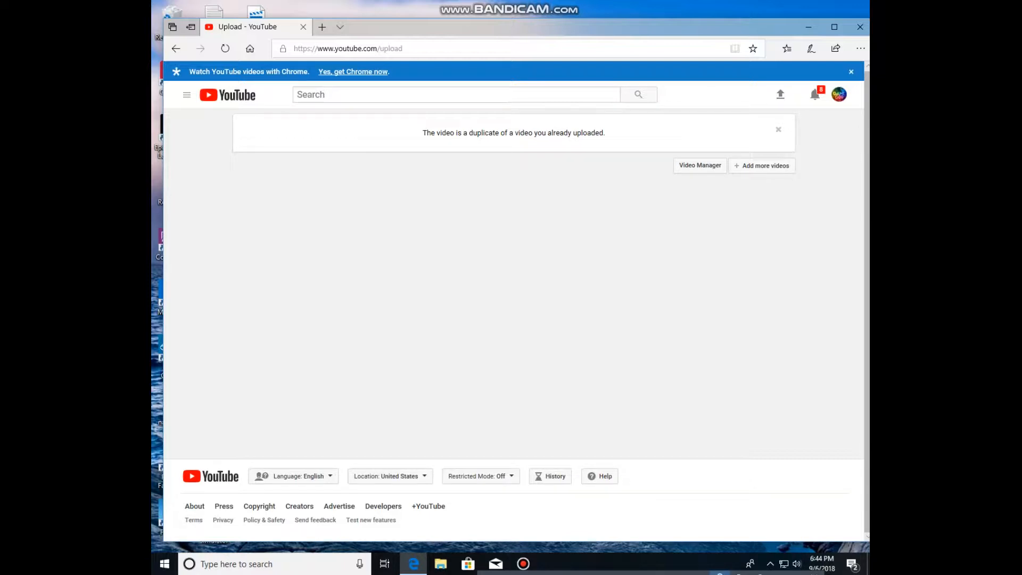
- Add another upload using video (3) from the Desktop
left_click(224, 48)
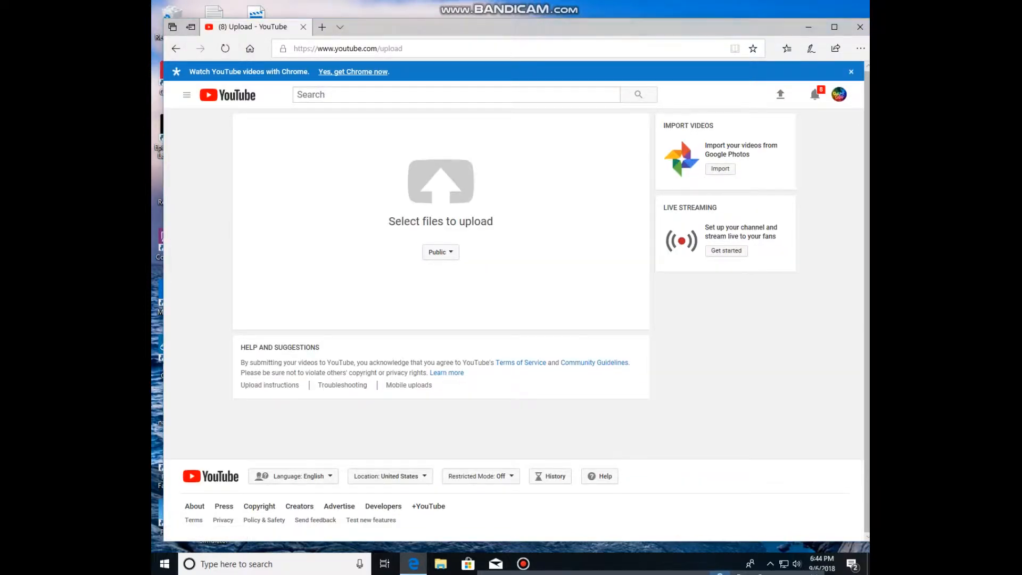
left_click(440, 182)
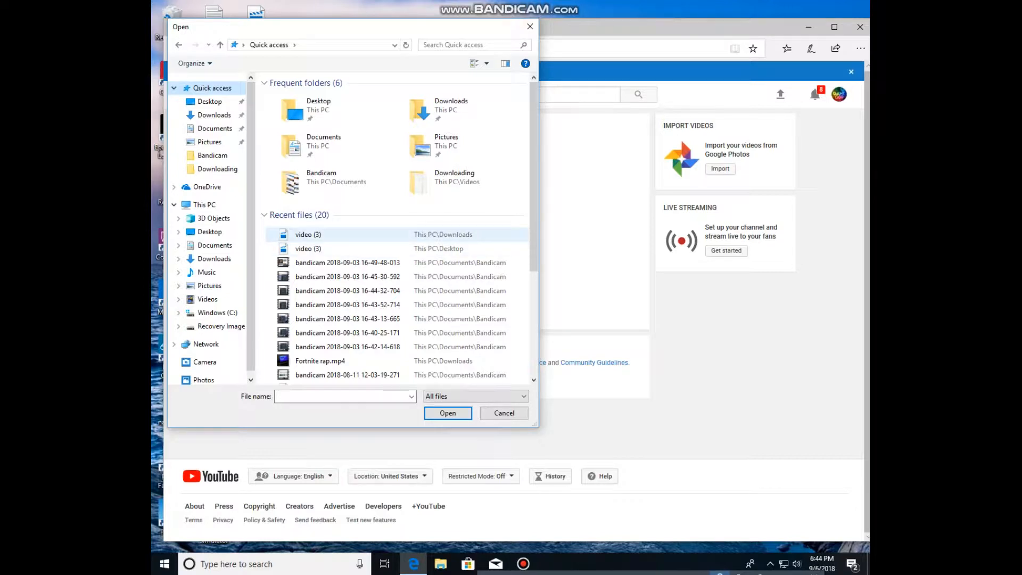
mouse_move(308, 249)
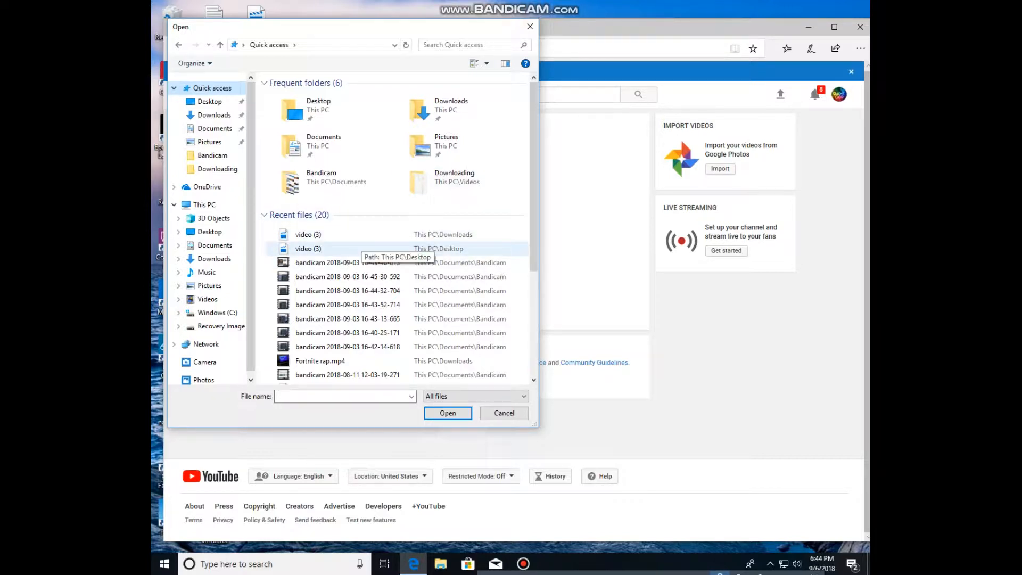
double_click(308, 248)
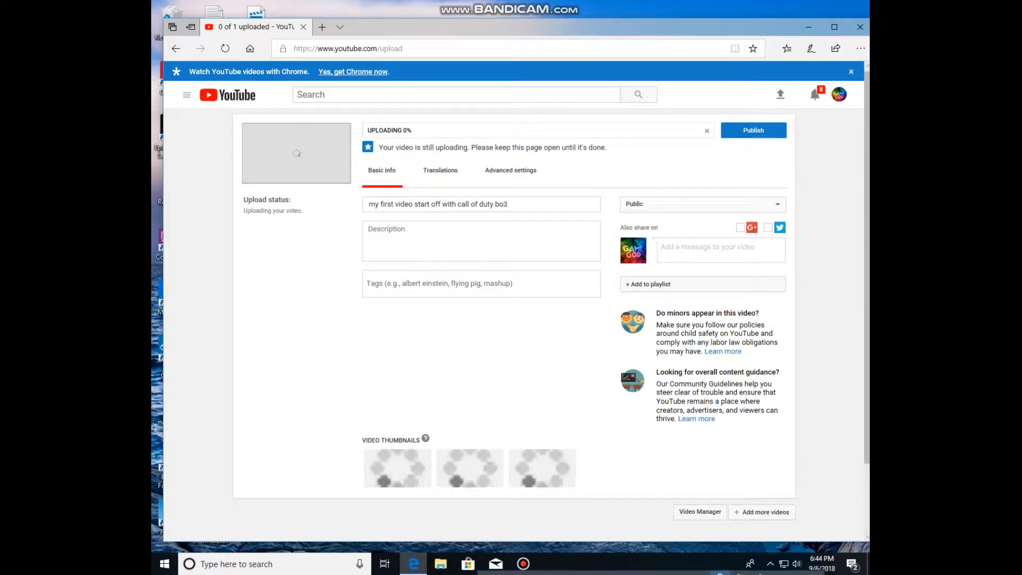
- Close the Edge window showing the YouTube upload page
left_click(481, 242)
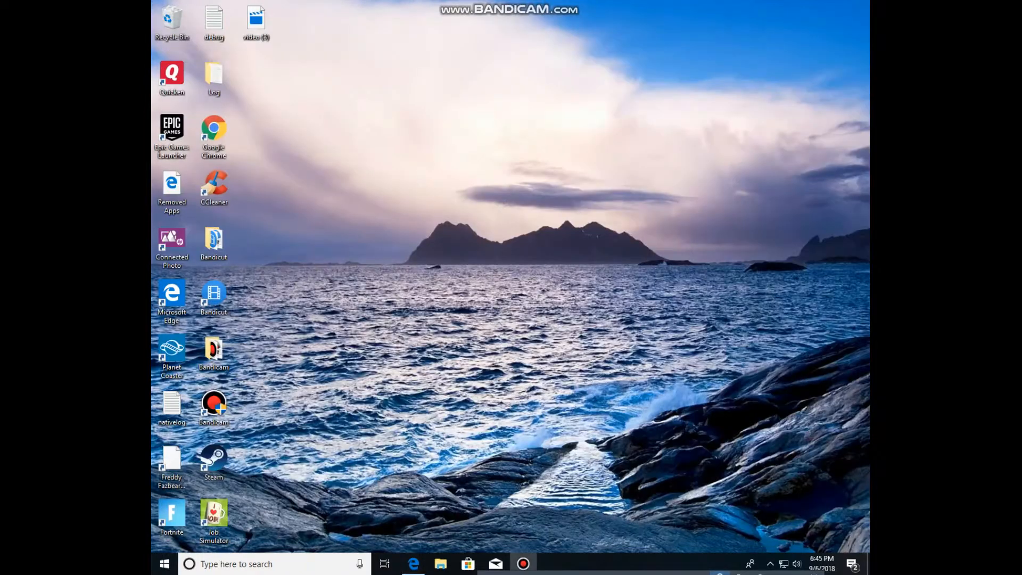
- Launch Edge from the taskbar, search for keepvid, and open the keepvid.works result
left_click(413, 564)
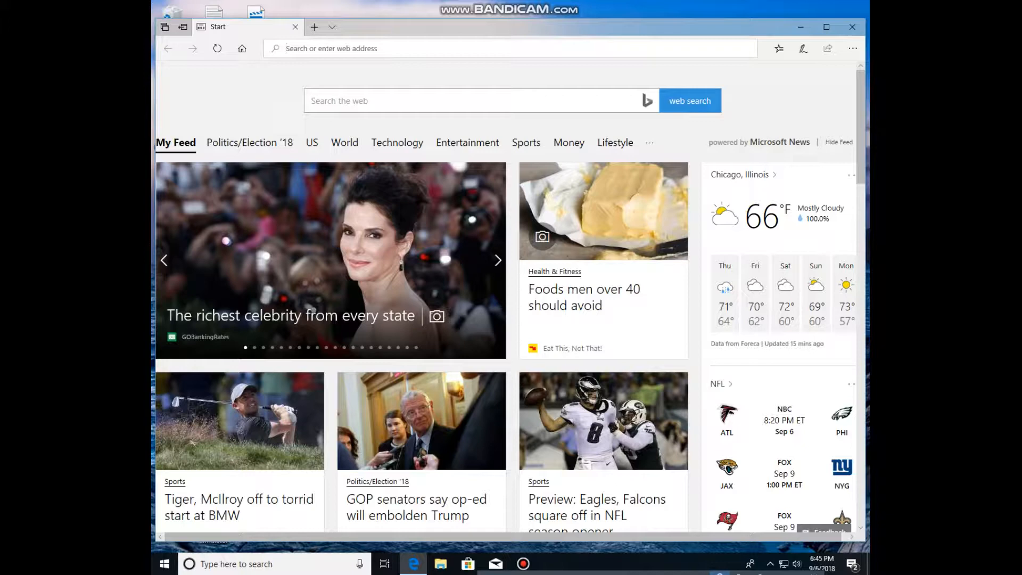
type("keep+vid&ie=&oe=")
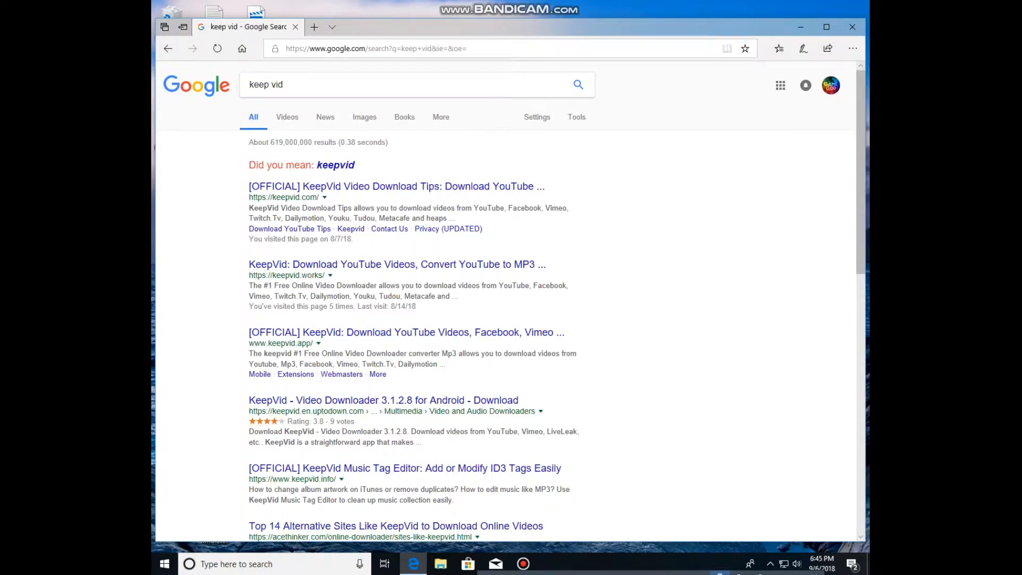
scroll("down", 3)
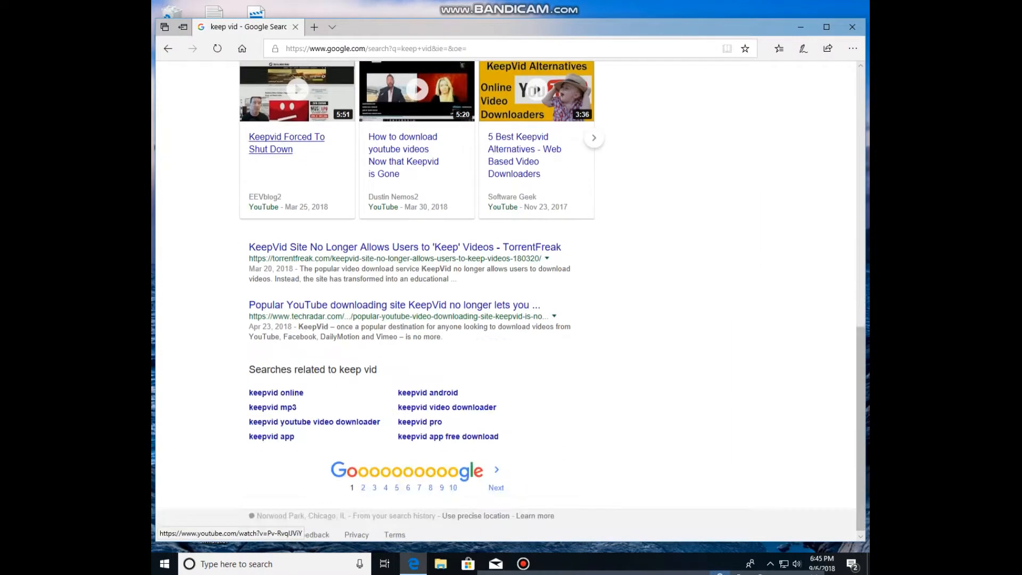
scroll("down", 3)
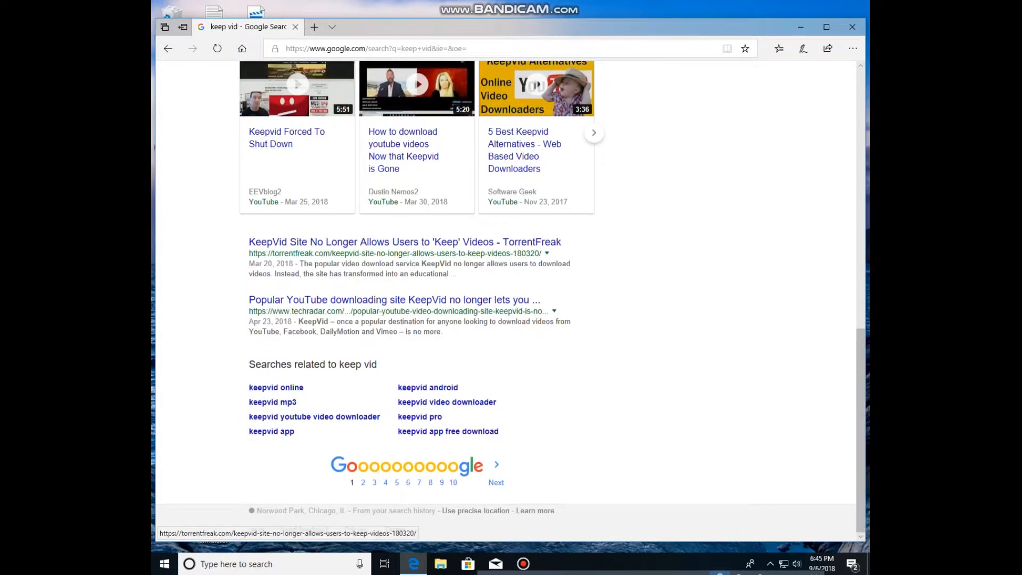
scroll("up", 3)
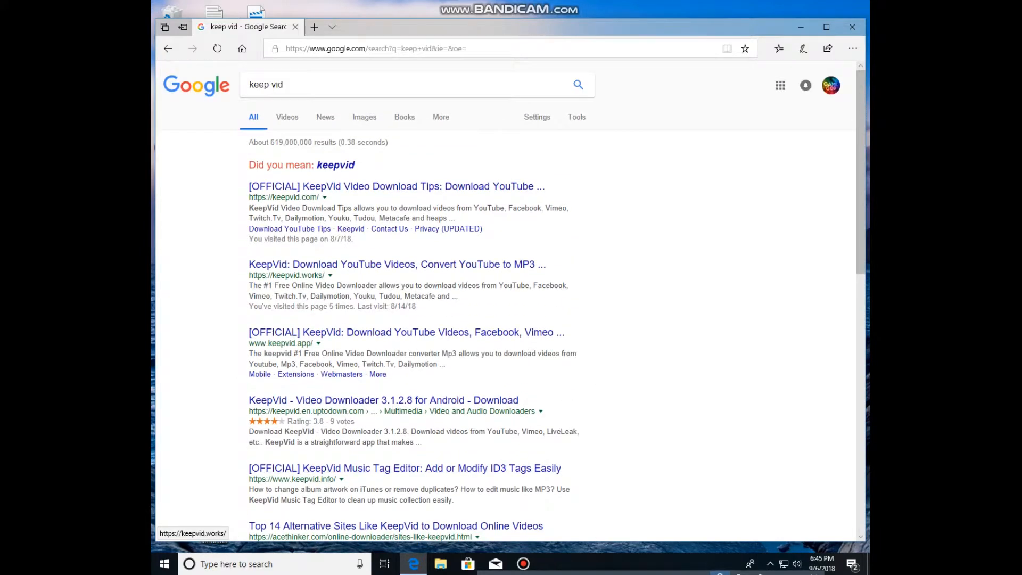
left_click(335, 165)
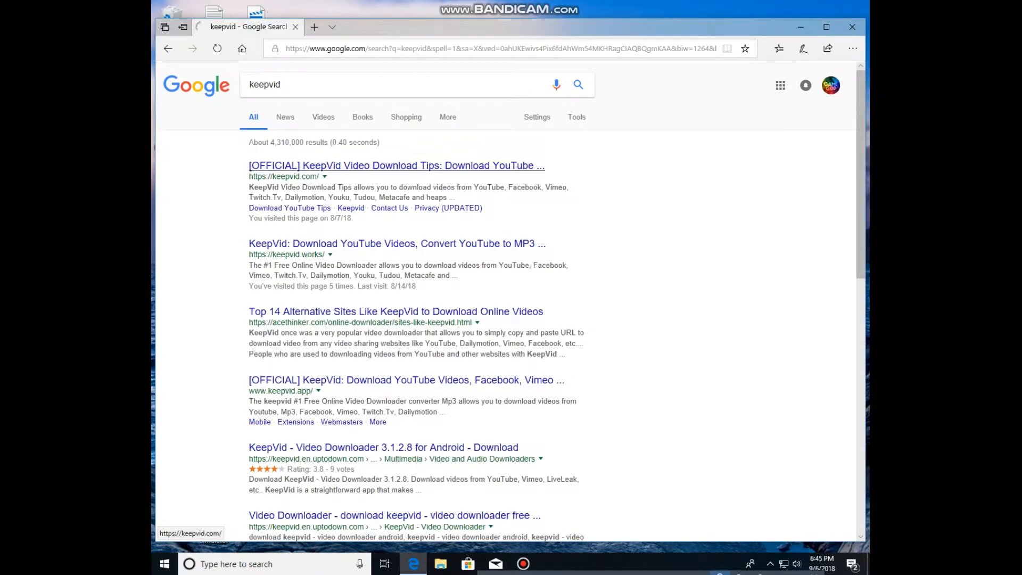
left_click(396, 243)
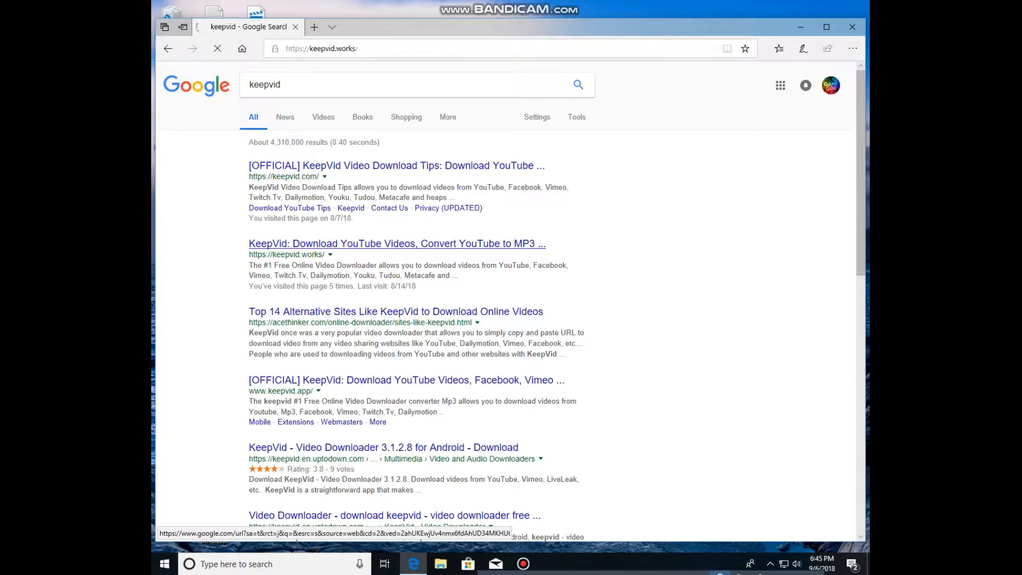
left_click(397, 244)
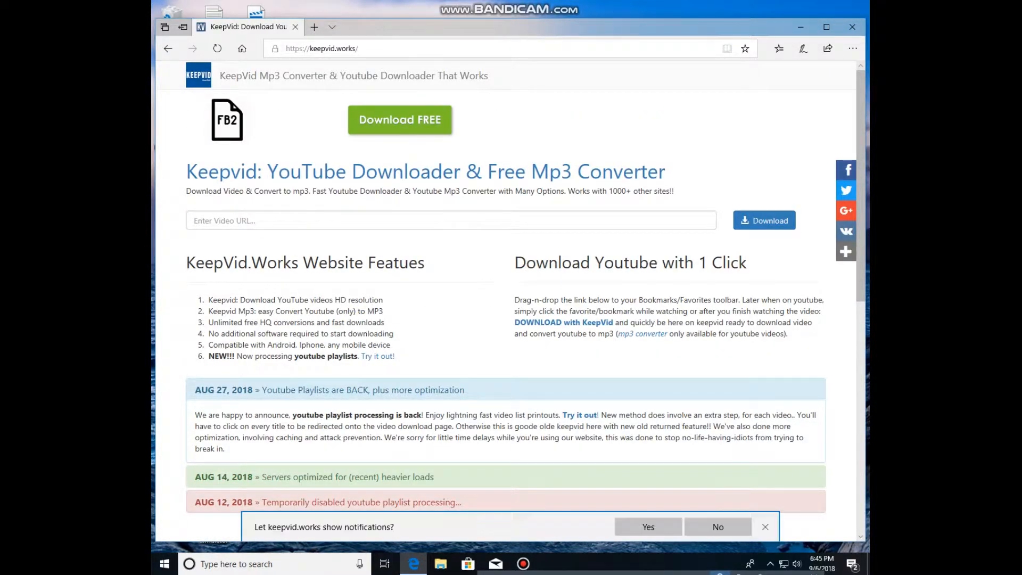
- Dismiss the Flash warning alert and close the fake Flash Player update pop-up
scroll("down", 3)
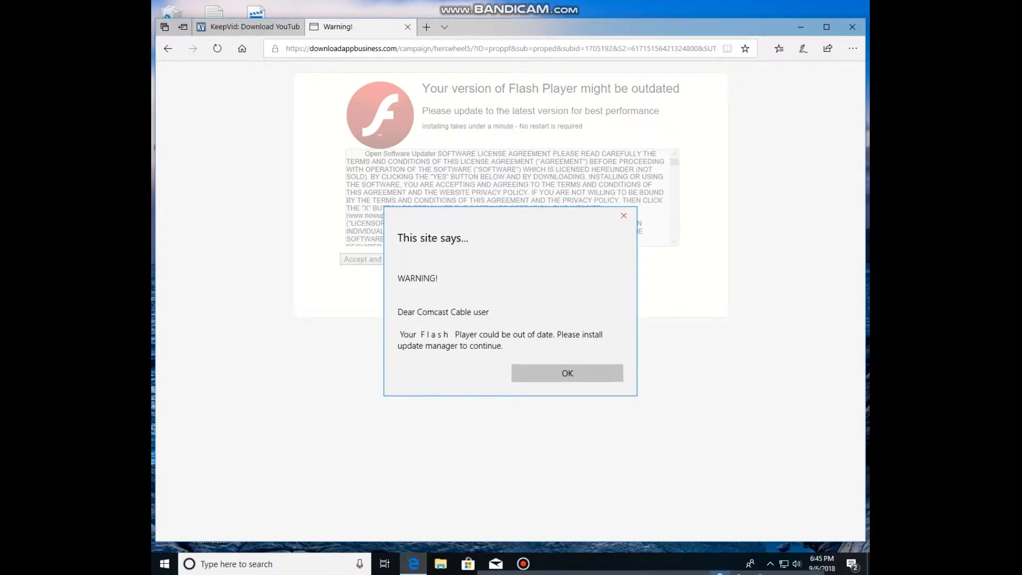
left_click(567, 373)
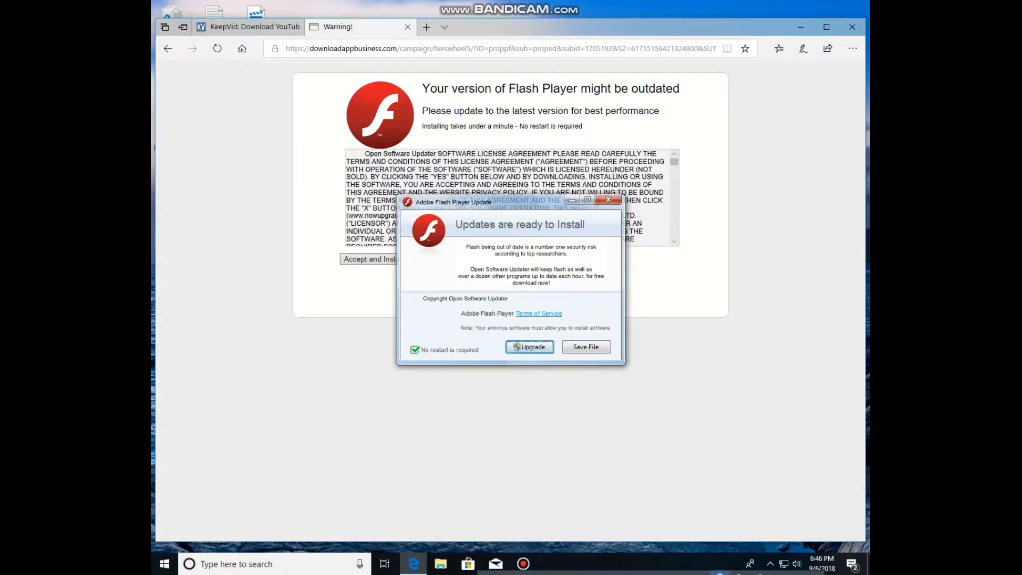
left_click(407, 27)
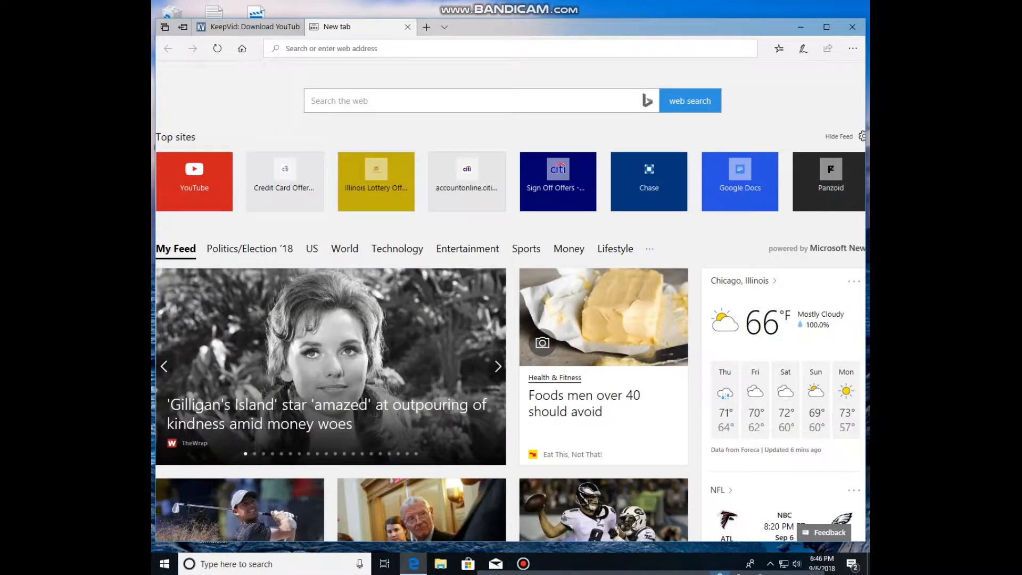
- Open the GTA 5 stunt race video from YouTube and select its URL
left_click(194, 181)
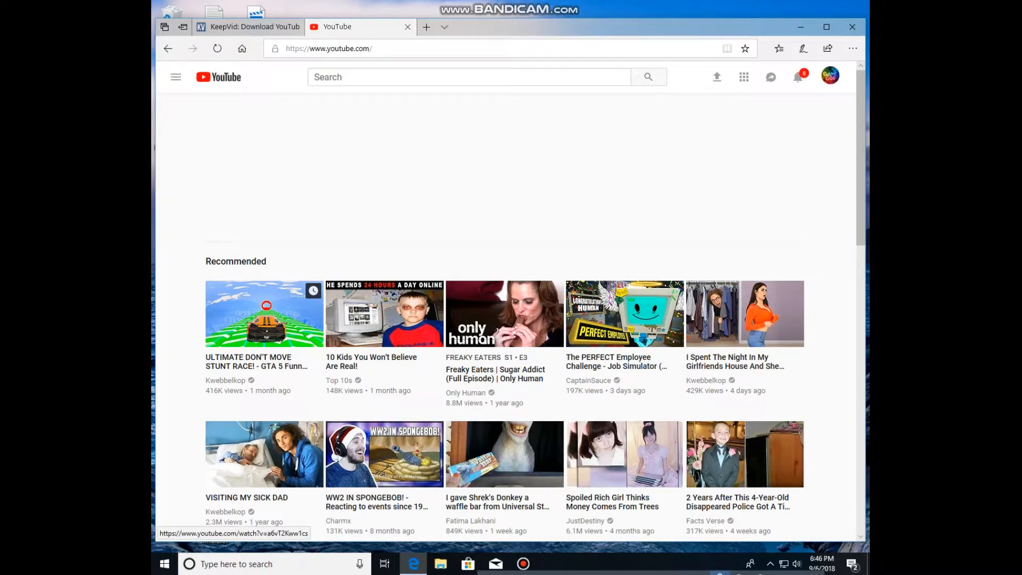
left_click(263, 313)
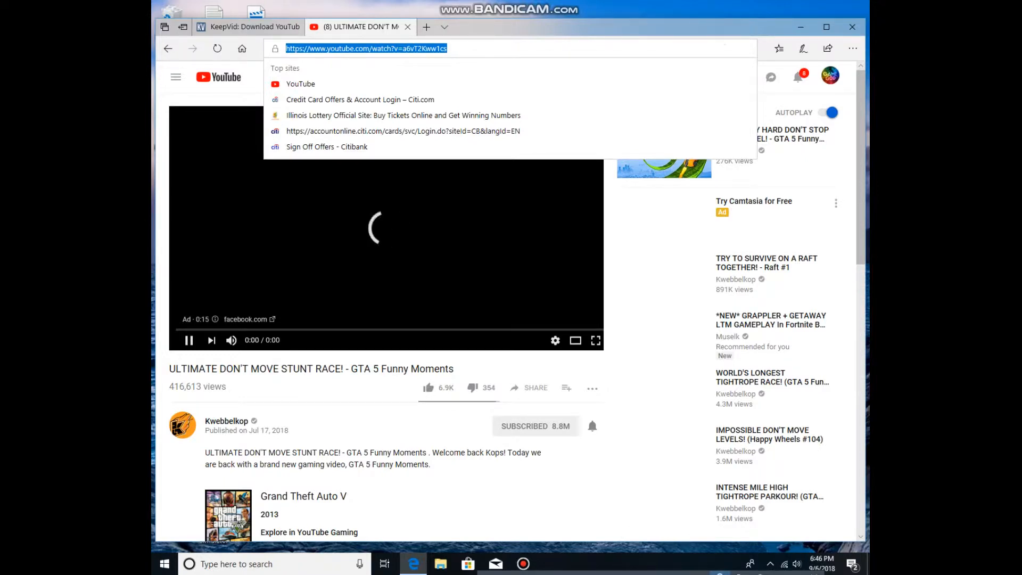
left_click(248, 27)
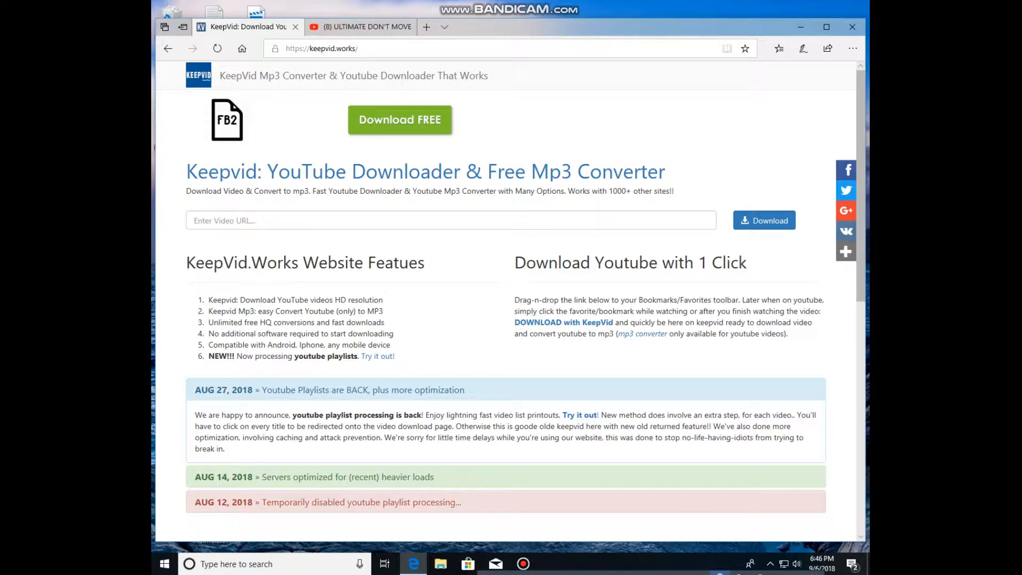
- Paste the stunt race link into KeepVid and save the 266 MB HD MP4
left_click(450, 221)
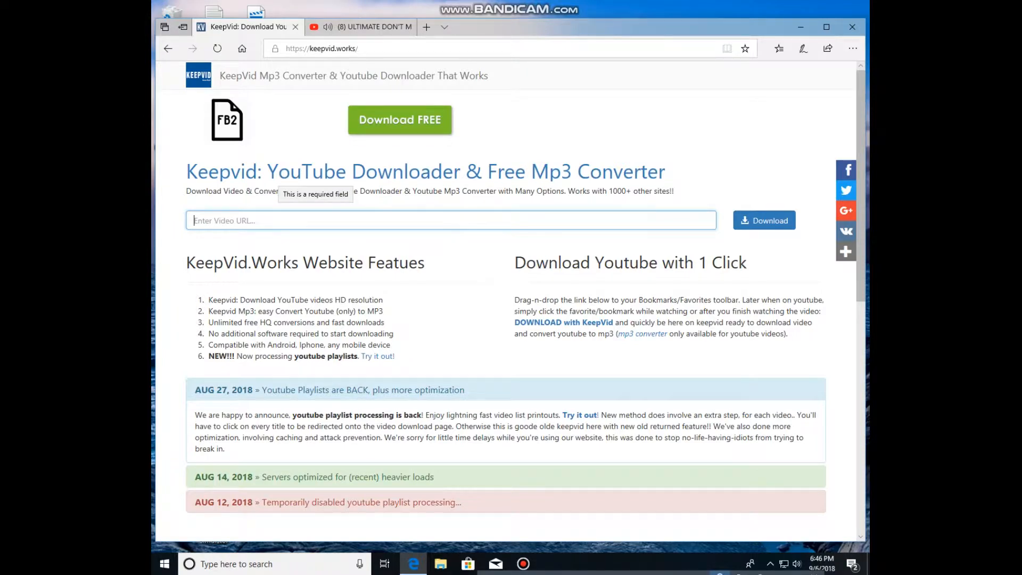
type("https://www.youtube.com/watch?v=a6vT2Kww1cs")
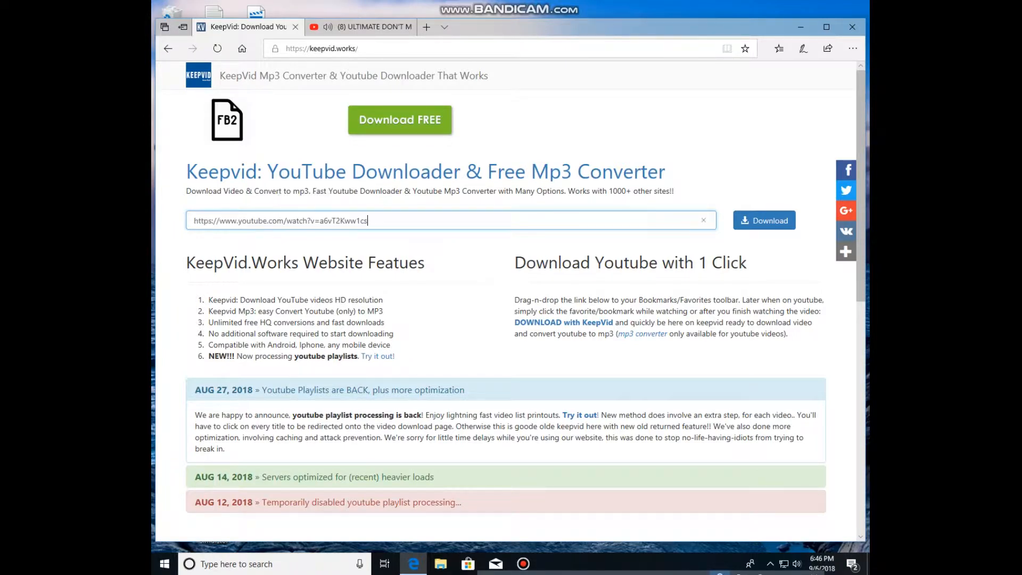
left_click(362, 26)
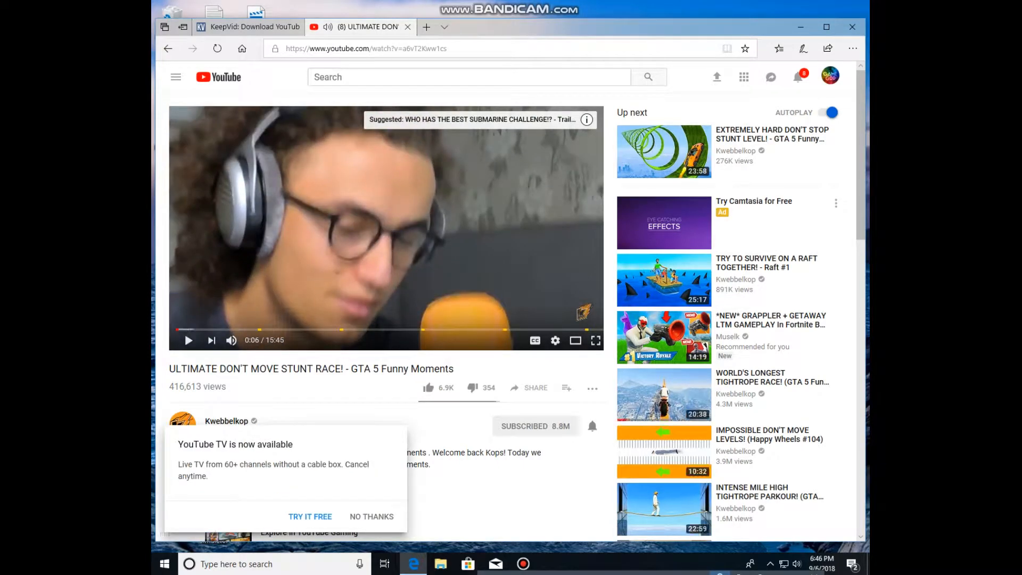
left_click(253, 26)
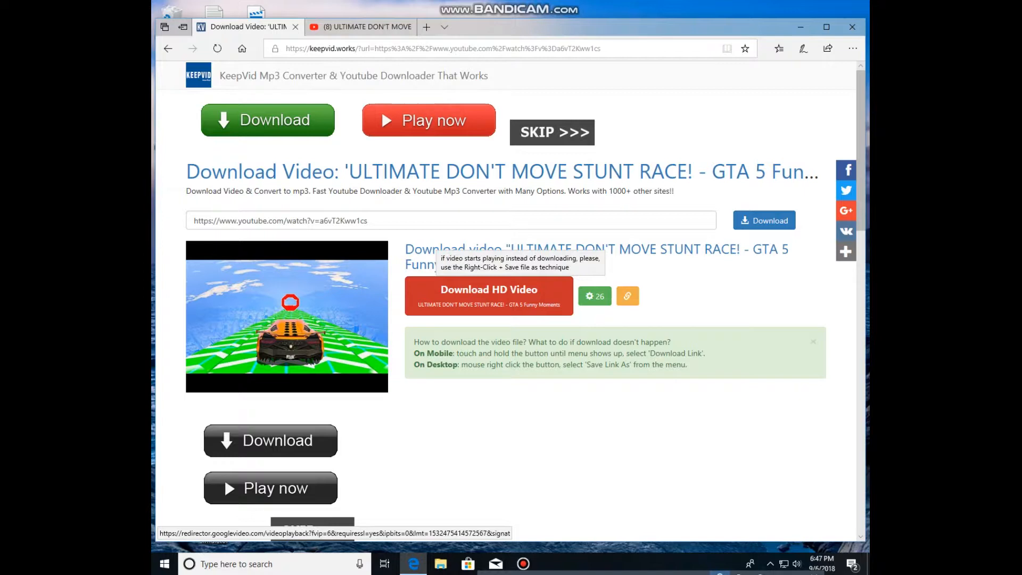
left_click(488, 290)
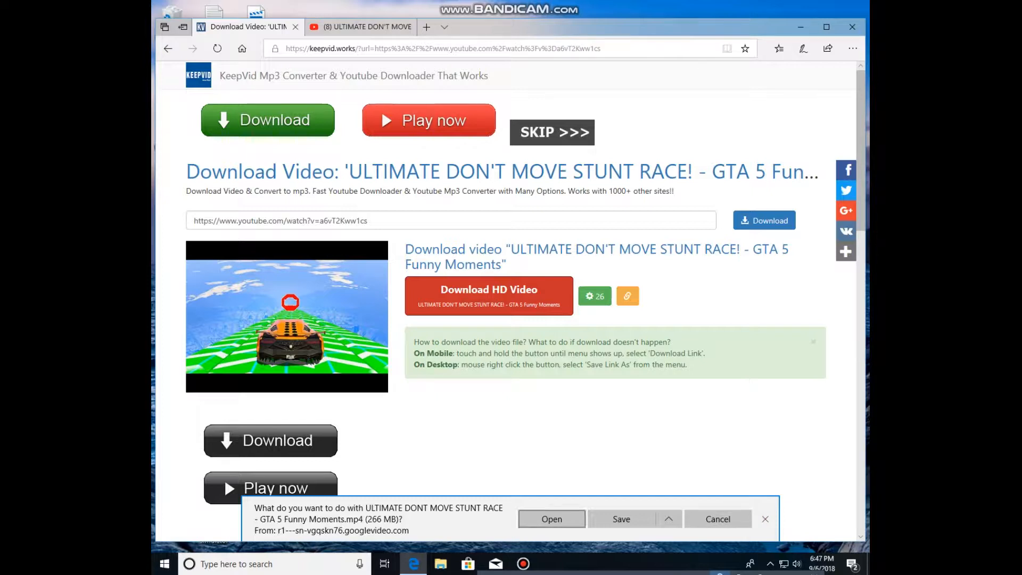
left_click(620, 520)
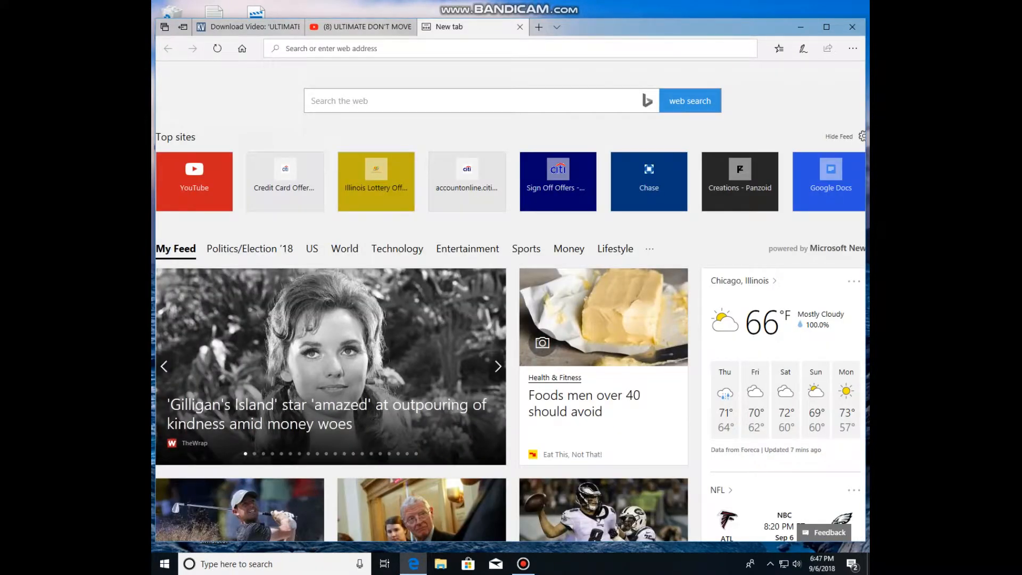
- Search 'bandicam.com/' and open the Bandicut Video Cutter result
type("bandicam.com/")
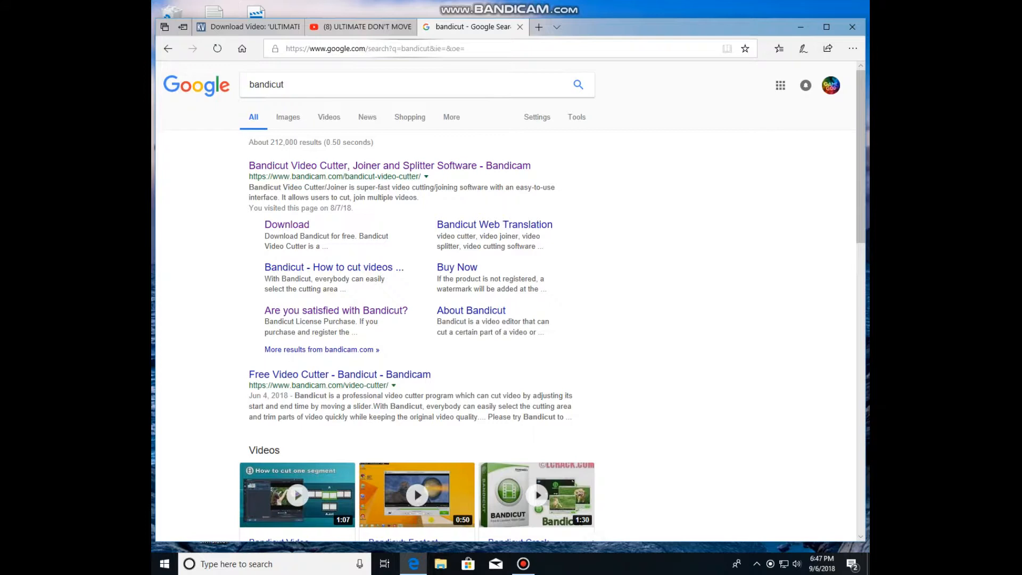
left_click(389, 165)
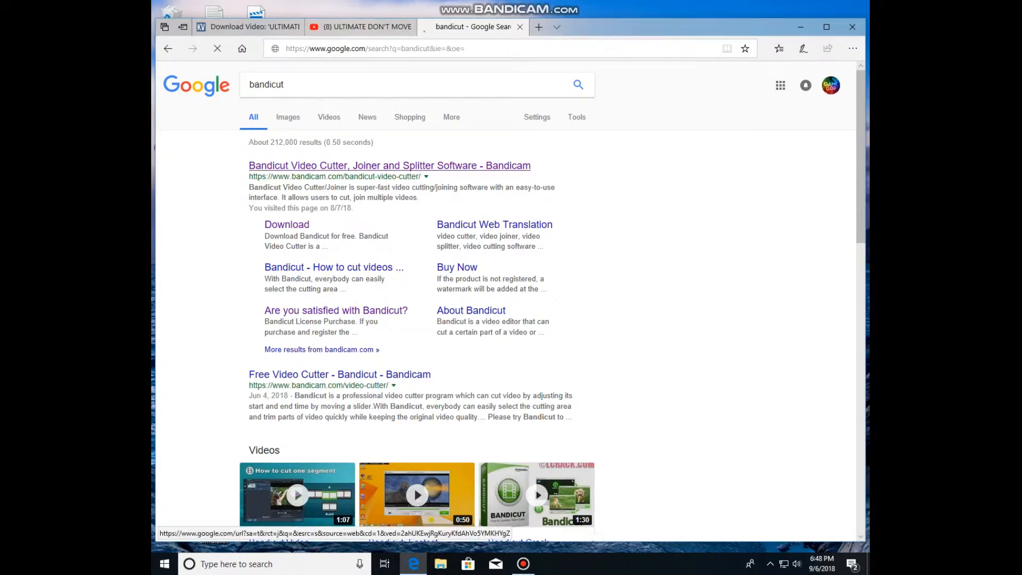
left_click(389, 165)
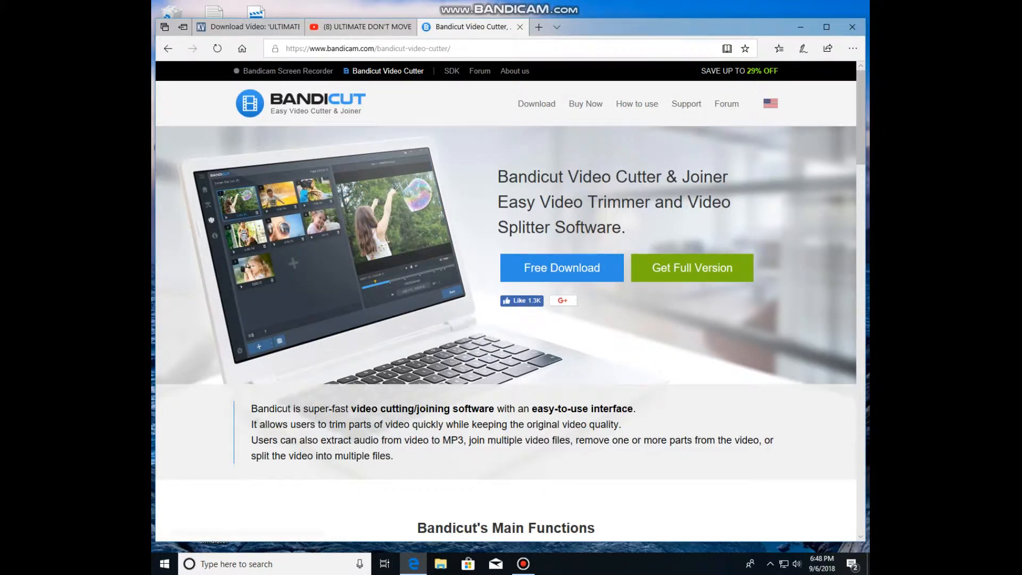
mouse_move(561, 267)
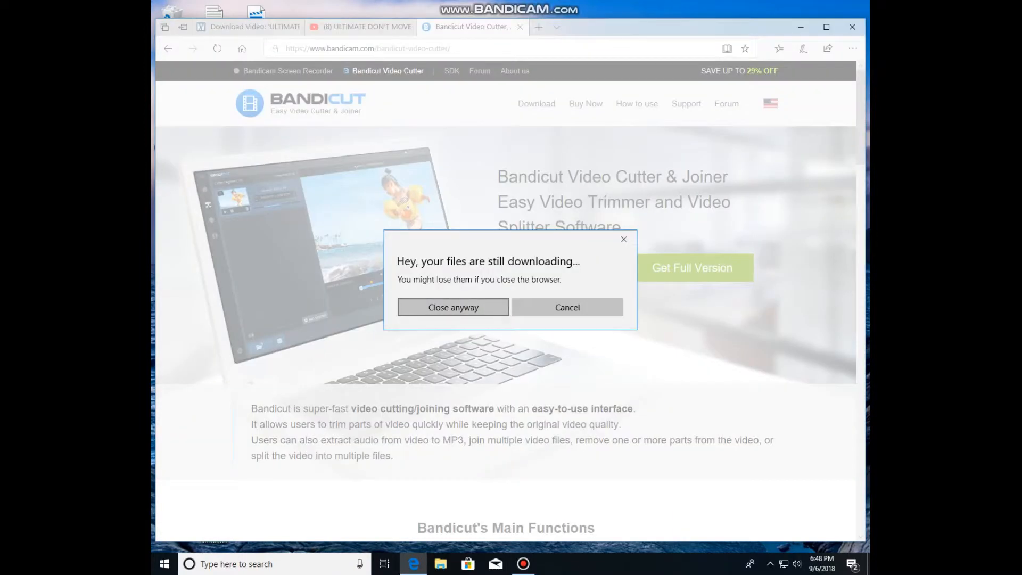
- Close Edge despite the download warning, confirming Close all tabs
left_click(452, 307)
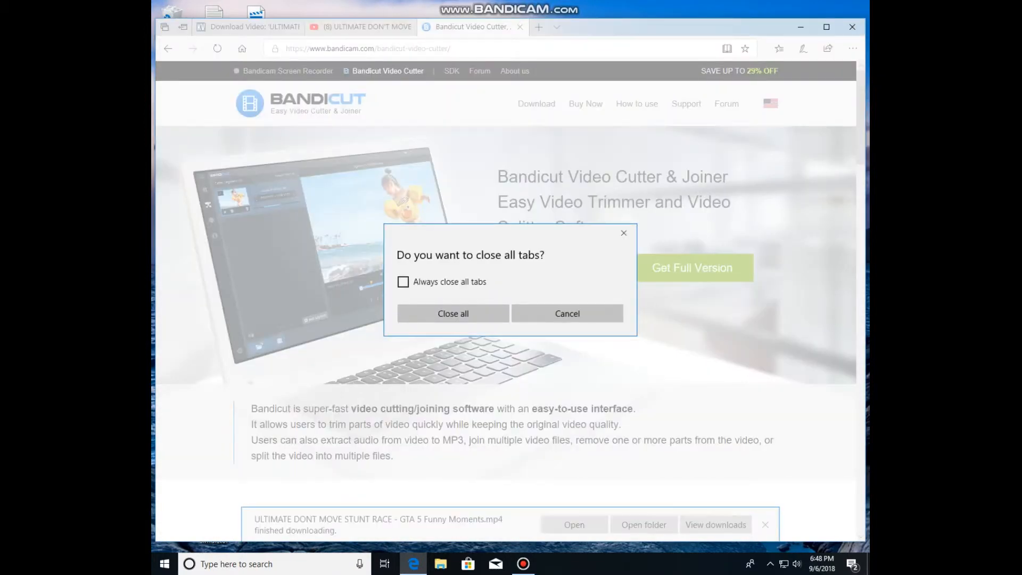
left_click(453, 313)
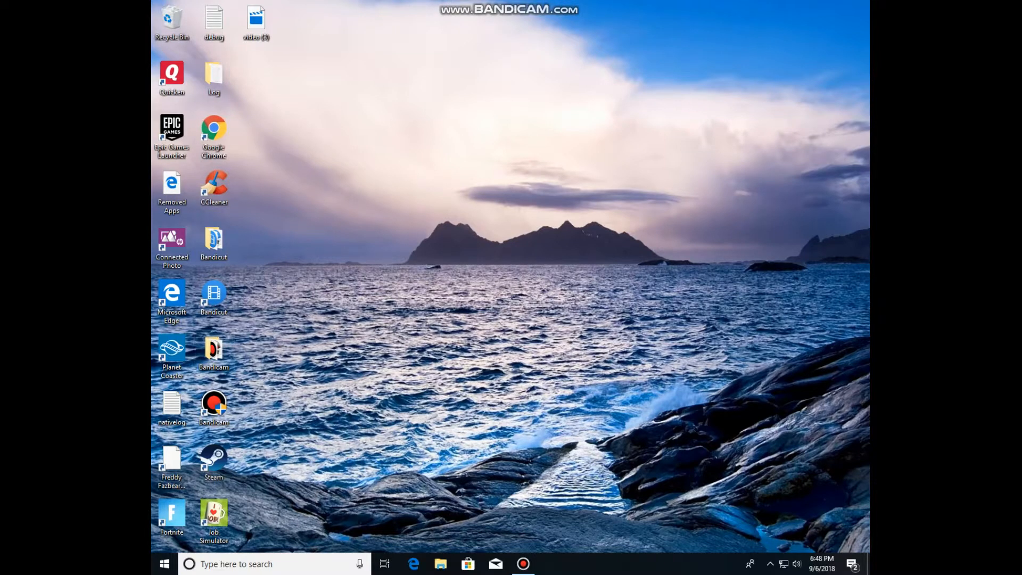
mouse_move(214, 297)
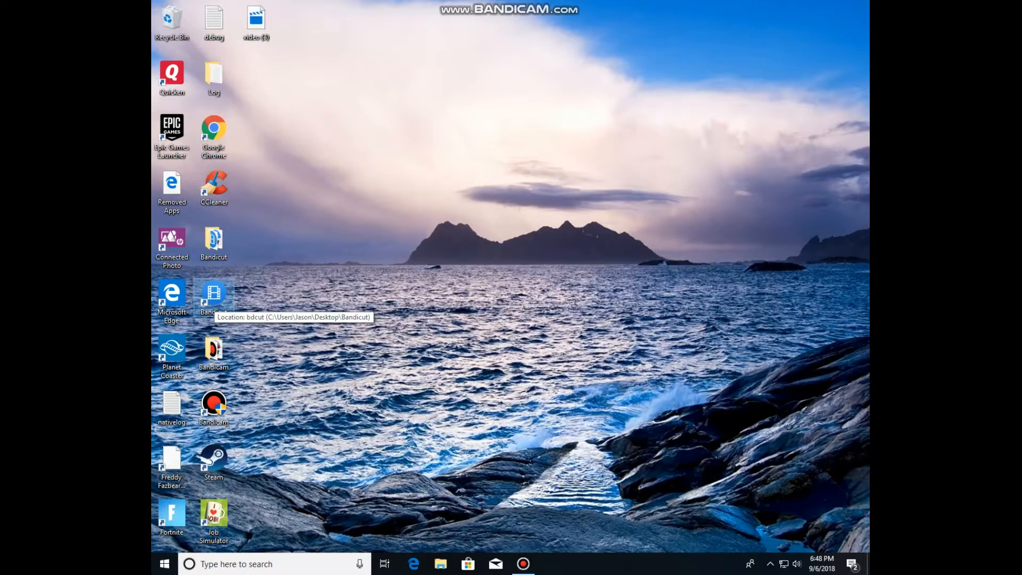
- Launch Bandicut in Join mode and add video (3).mkv from Downloads as the first clip
double_click(214, 296)
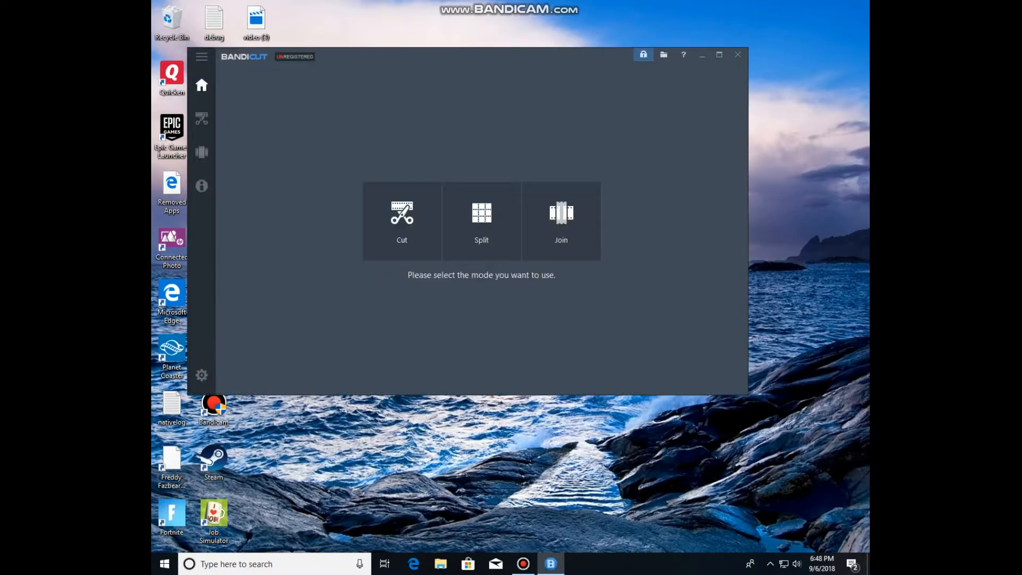
mouse_move(561, 222)
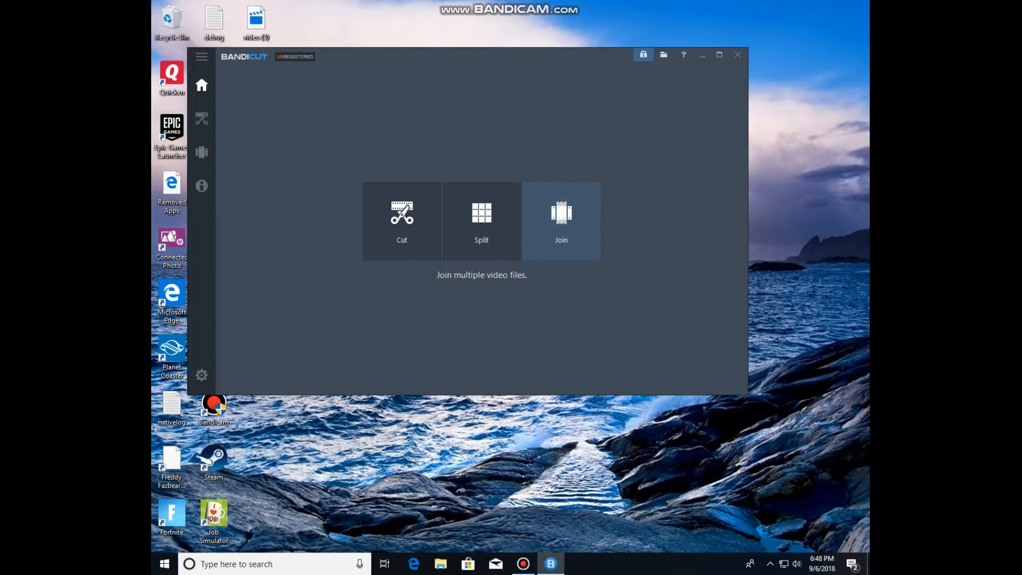
left_click(560, 221)
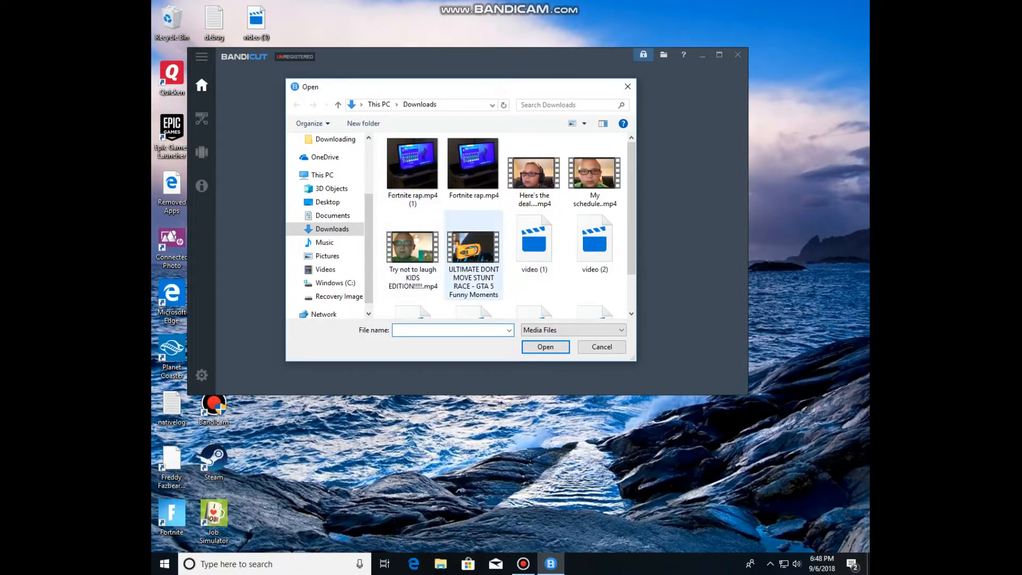
left_click(473, 248)
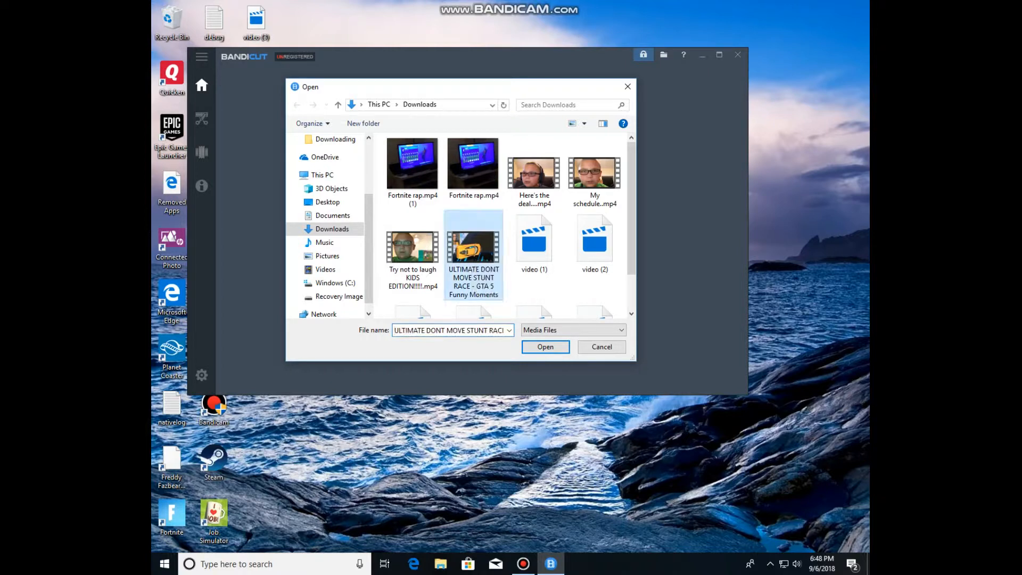
scroll("down", 3)
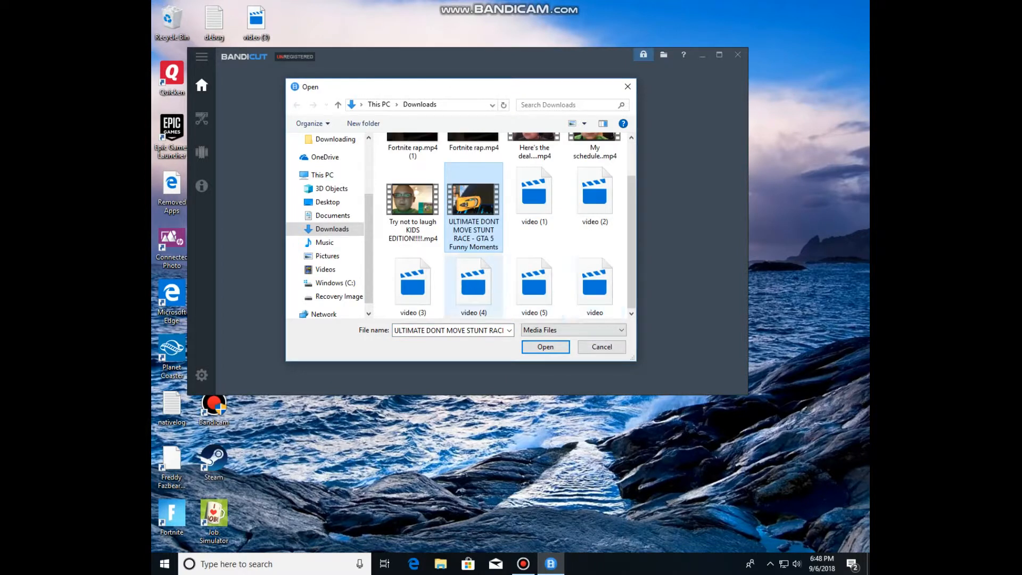
left_click(413, 282)
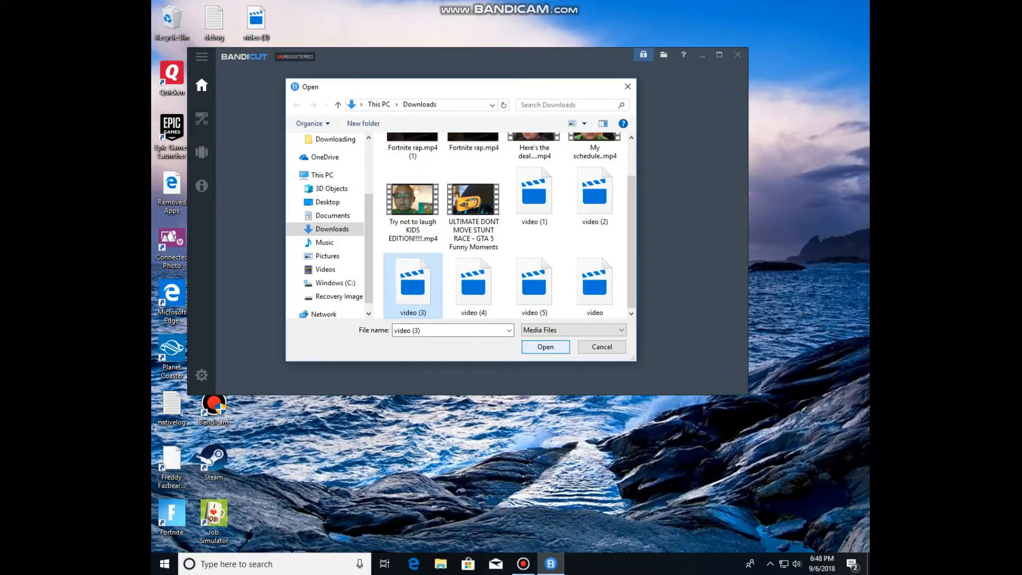
left_click(546, 347)
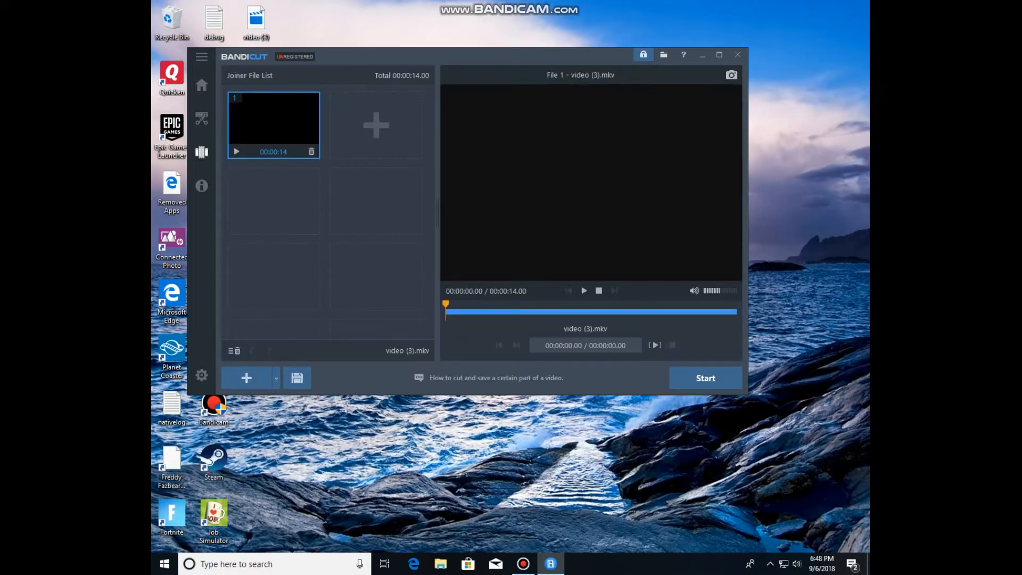
- Preview clip 1, then add the GTA 5 stunt race MP4 as the second clip
left_click(236, 151)
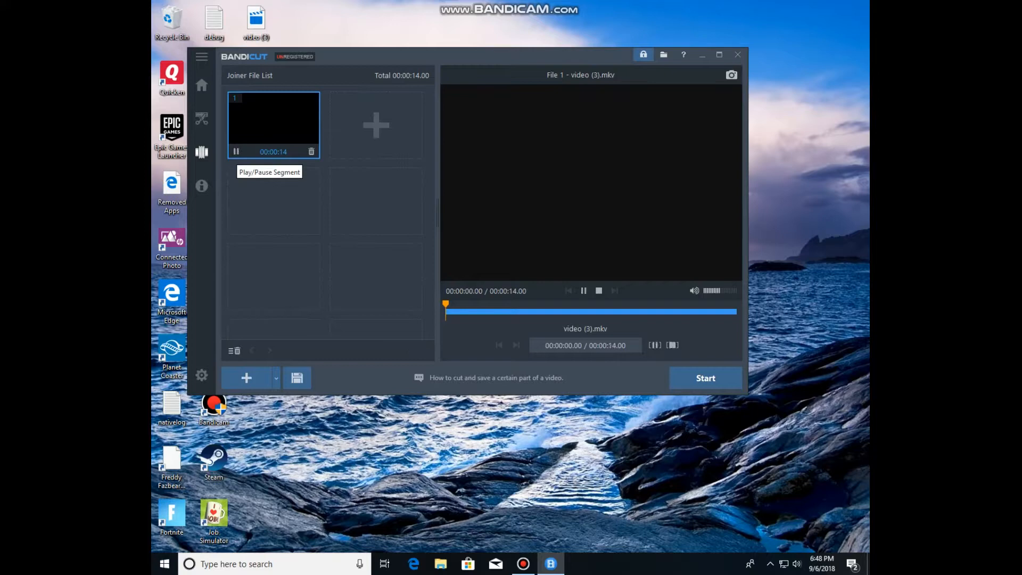
left_click(583, 291)
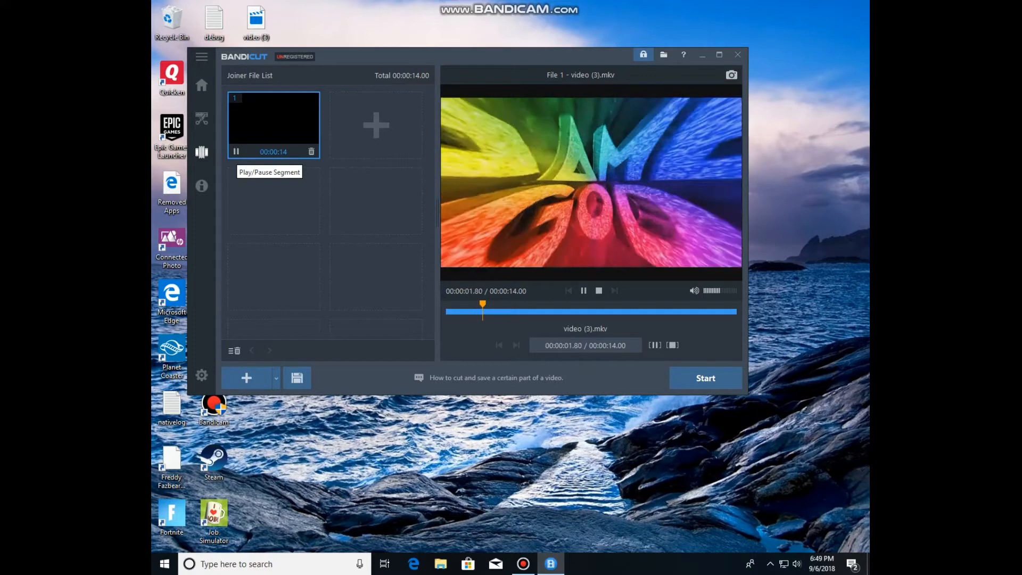
left_click(246, 378)
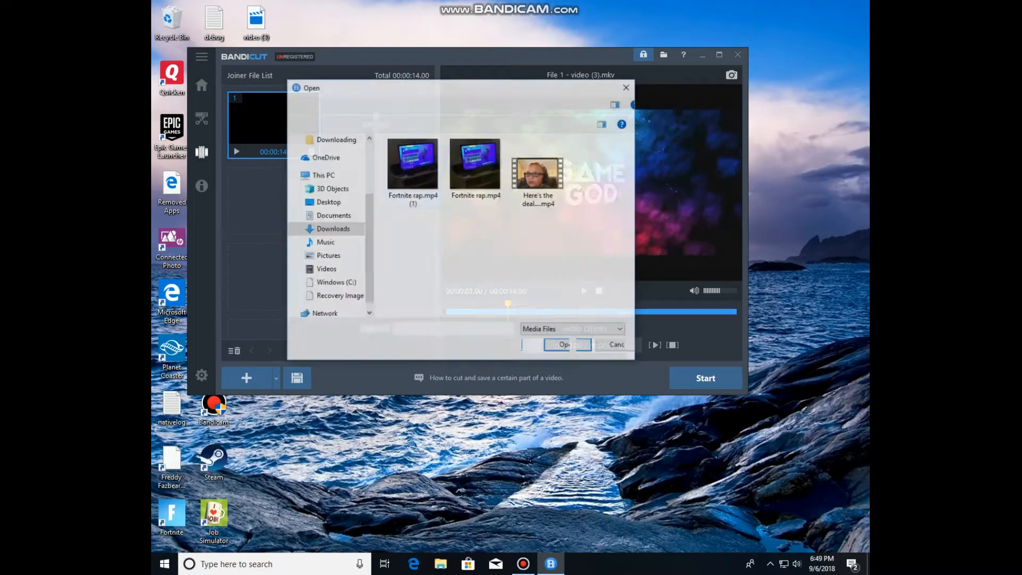
left_click(566, 344)
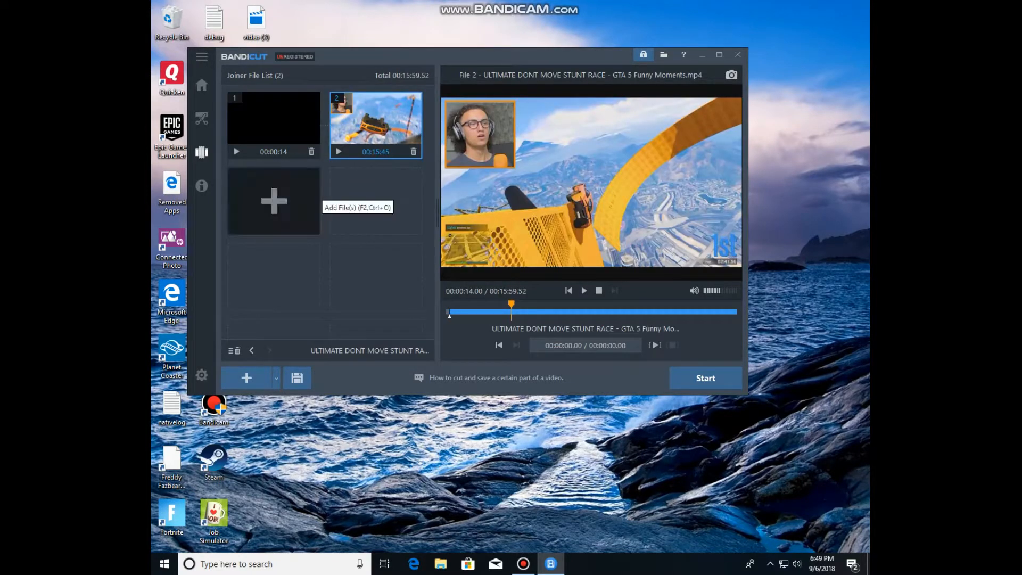
- Add video (2).mkv from Downloads as the third clip
left_click(273, 201)
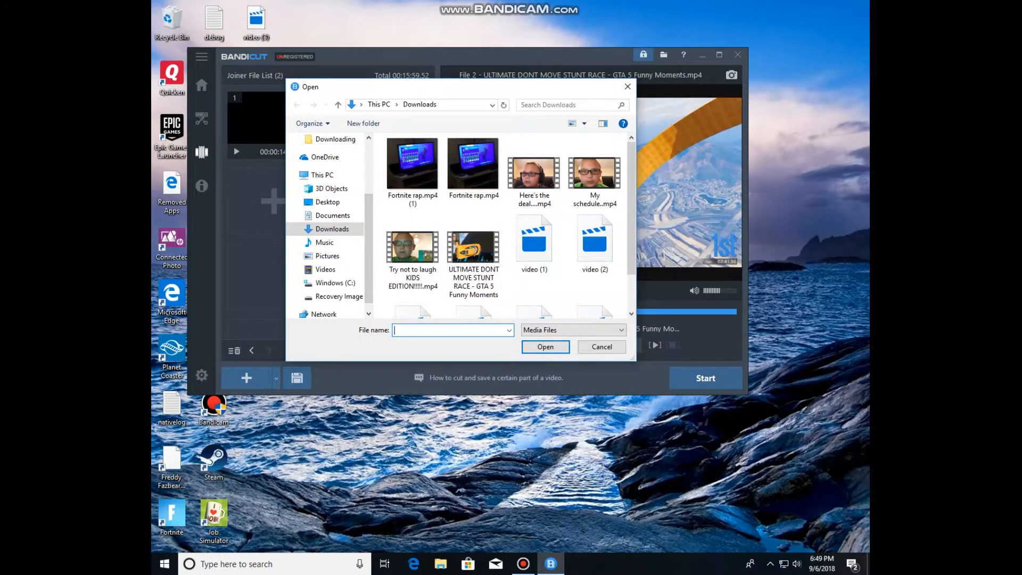
scroll("down", 3)
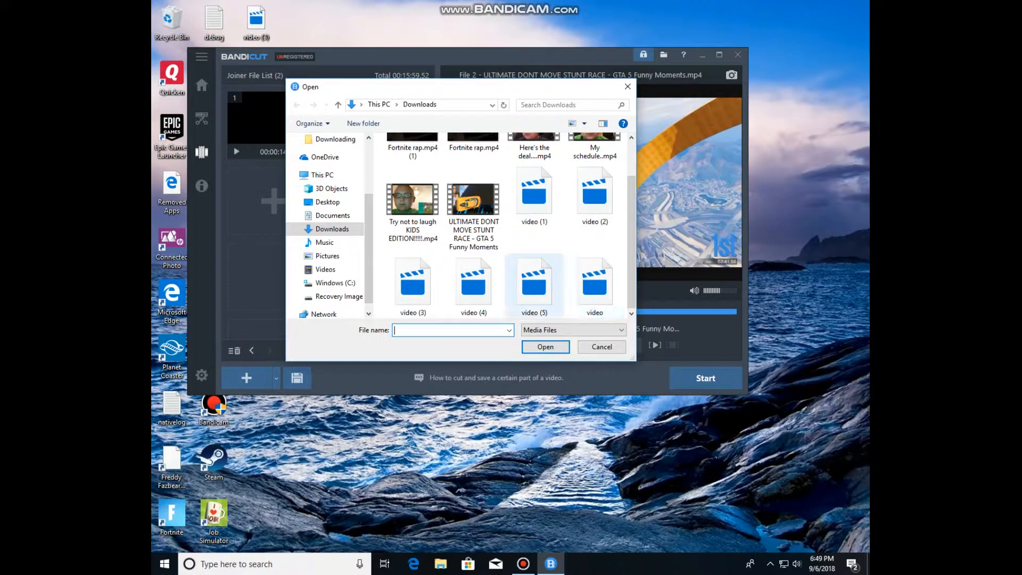
mouse_move(594, 189)
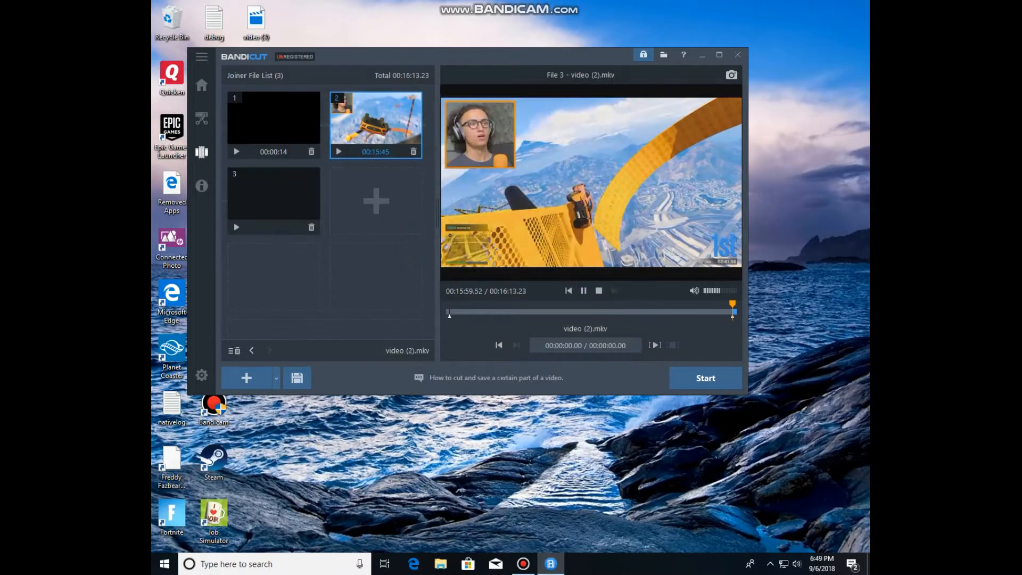
left_click(274, 200)
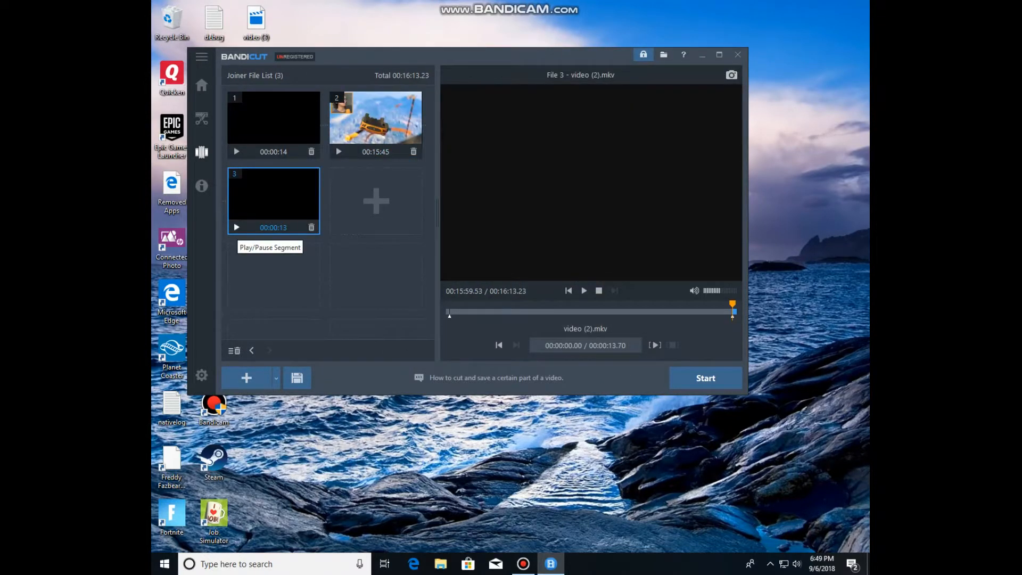
- Encode the joined clips to an MP4 named 'topic video for youtube vid' after dismissing the high-speed notice
left_click(236, 226)
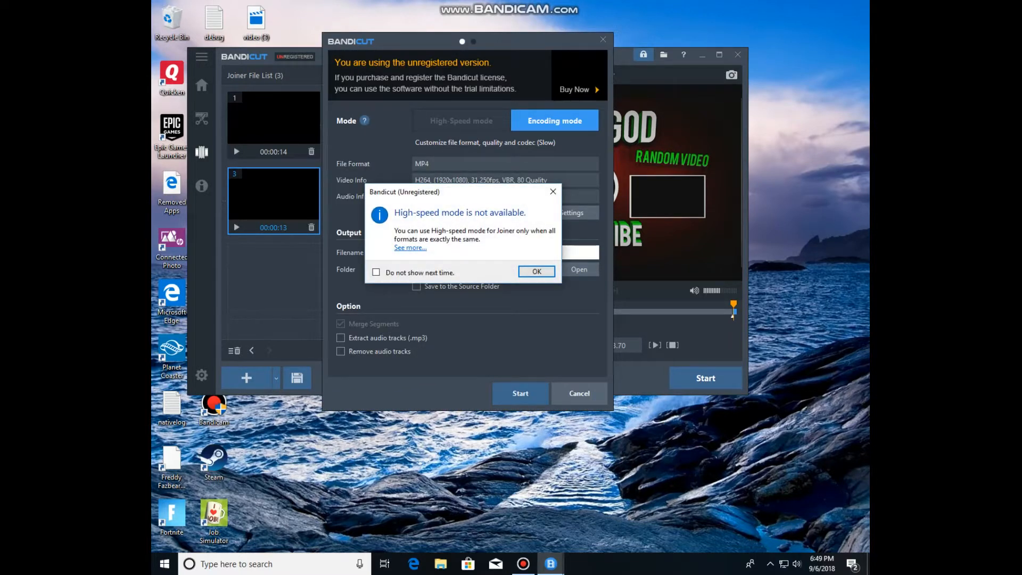
left_click(537, 271)
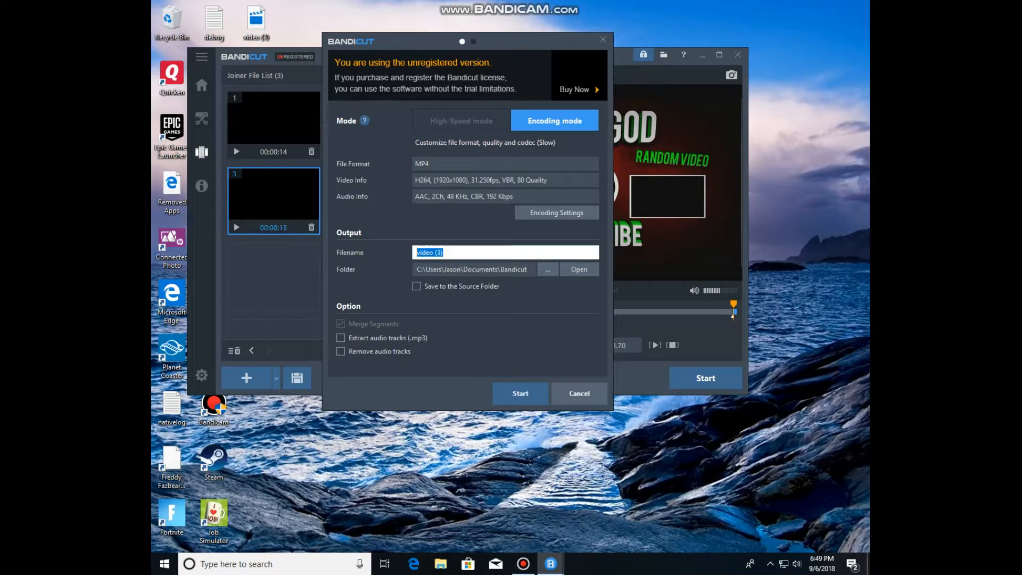
type("topic")
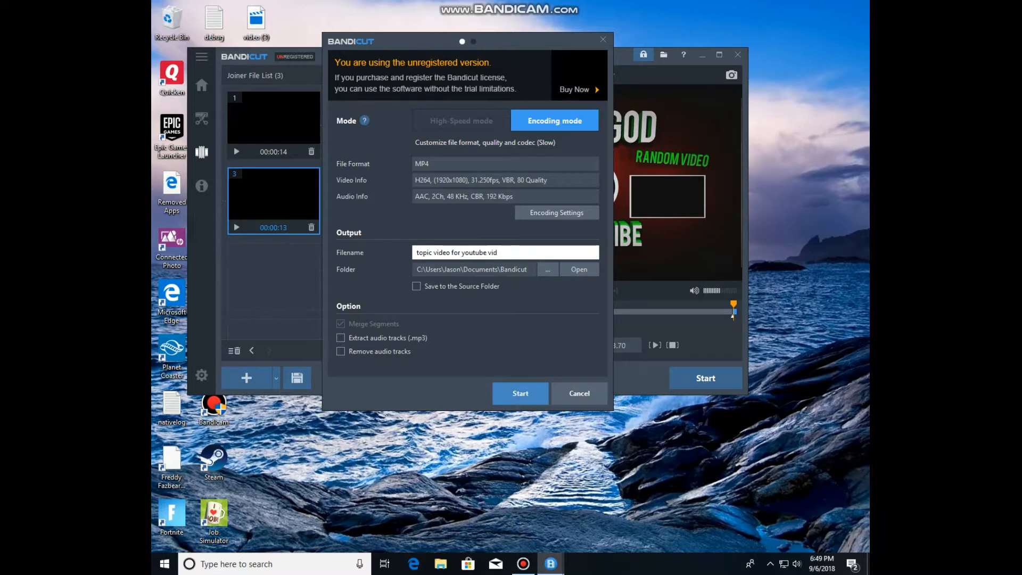
left_click(520, 393)
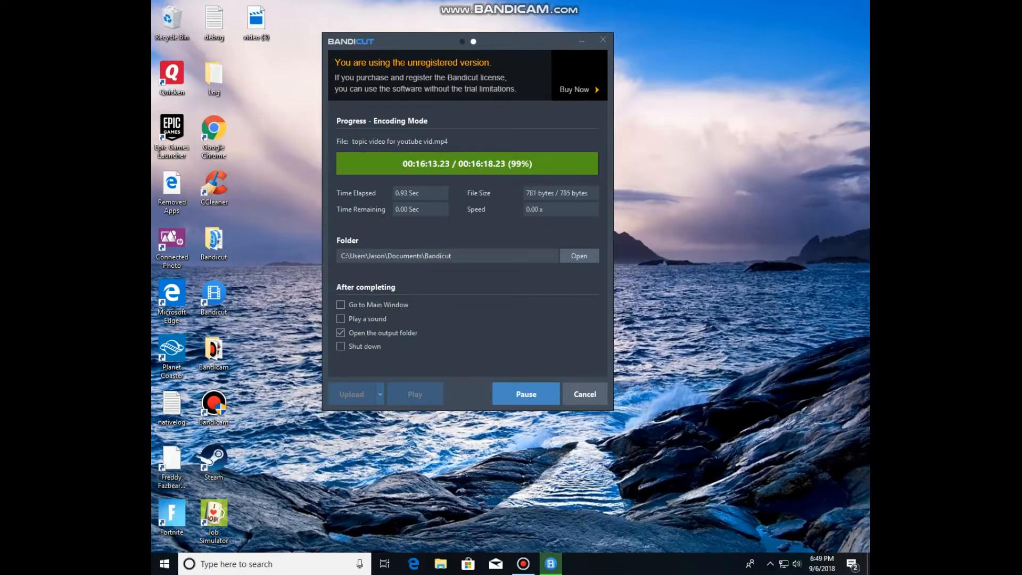